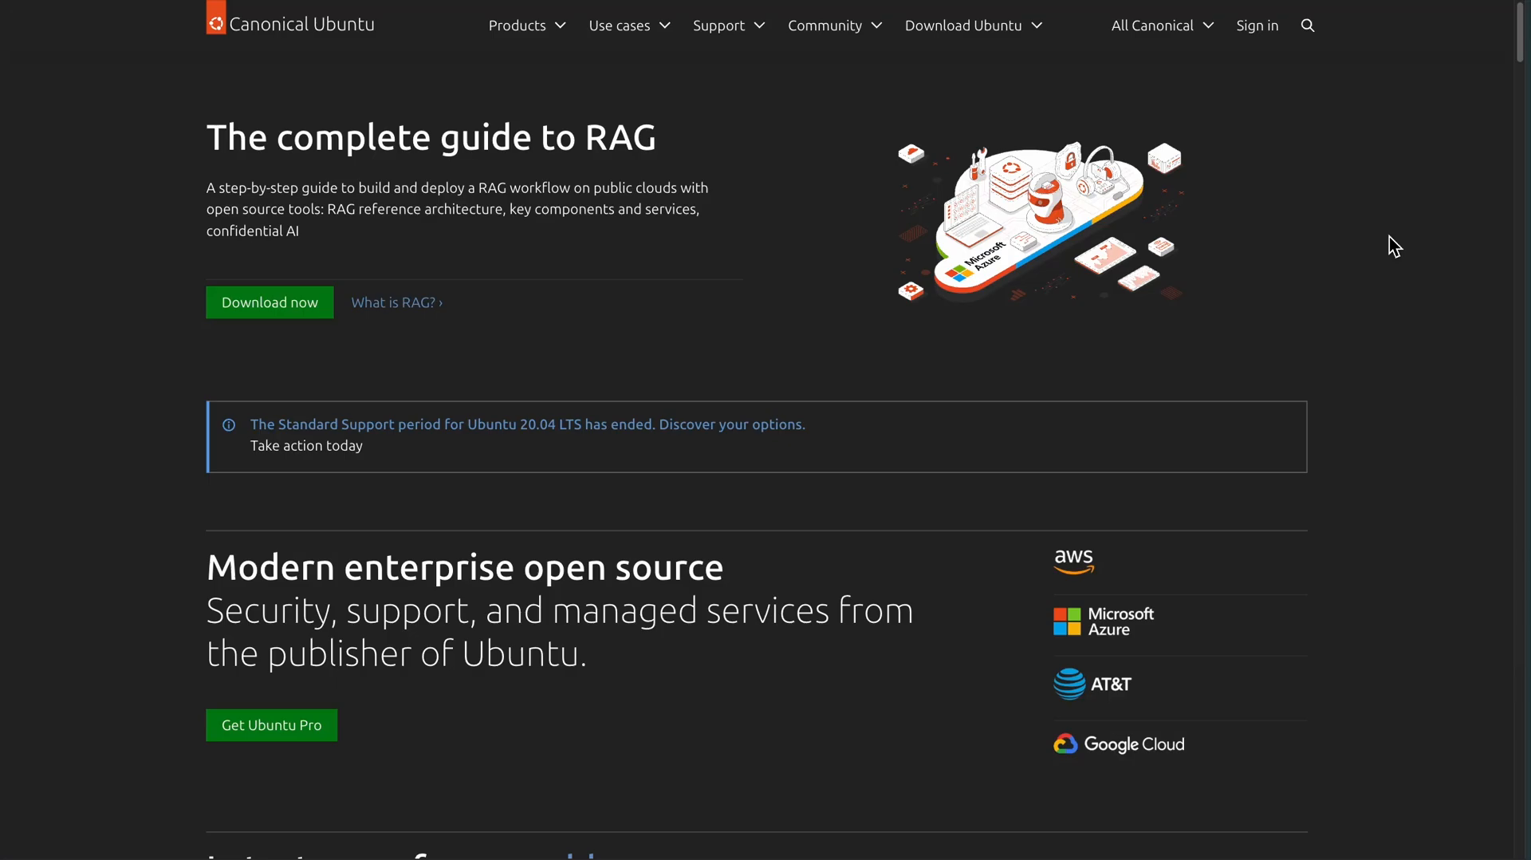
Scroll the ubuntu.com homepage down from the RAG guide through its middle sections
{"action": "scroll", "scroll_direction": "down", "scroll_amount": 3}
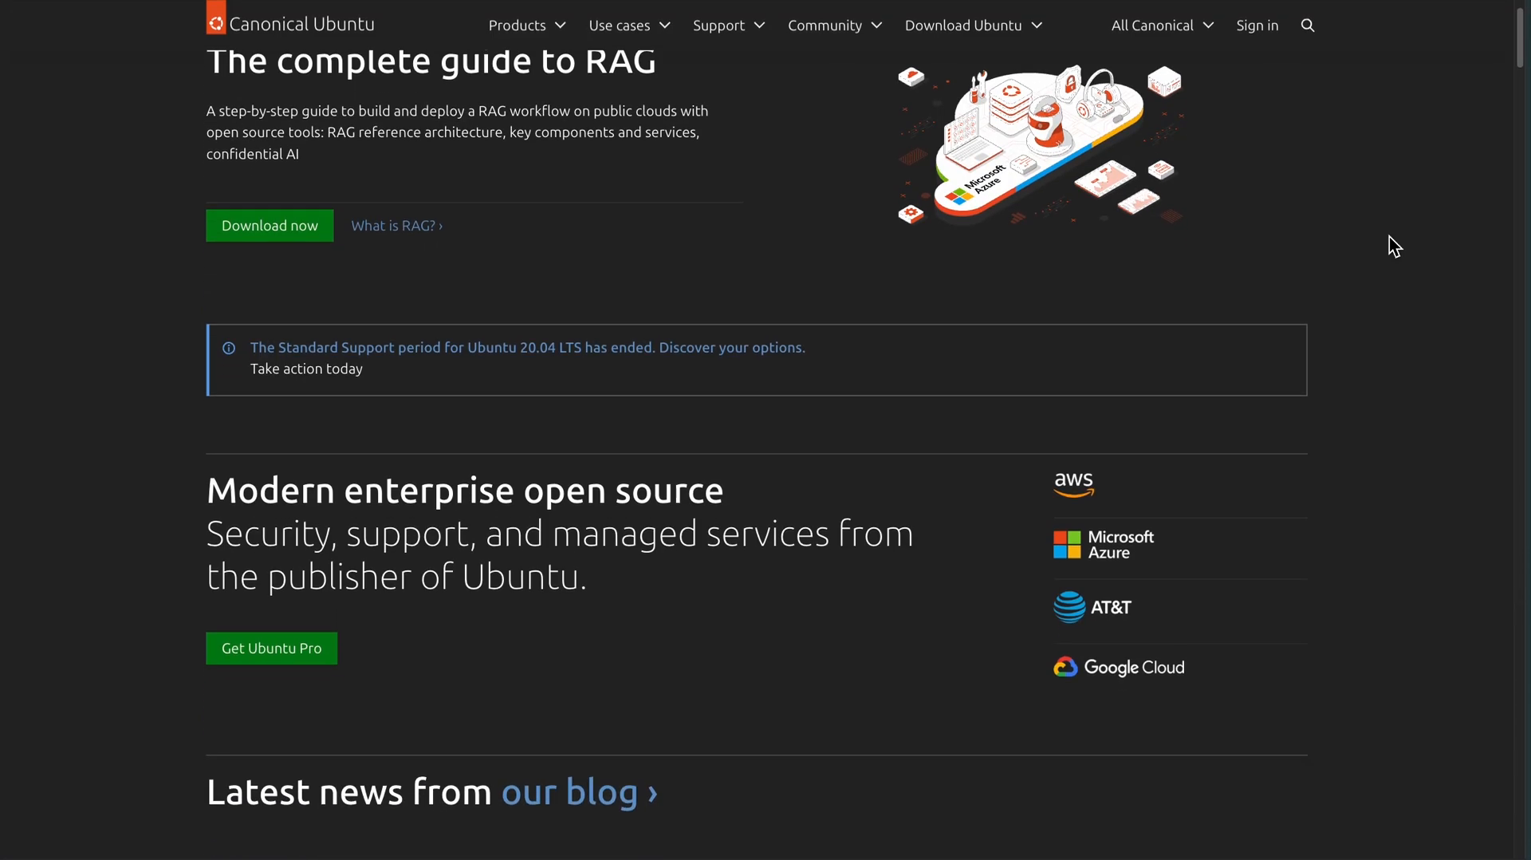
{"action": "scroll", "scroll_direction": "down", "scroll_amount": 3}
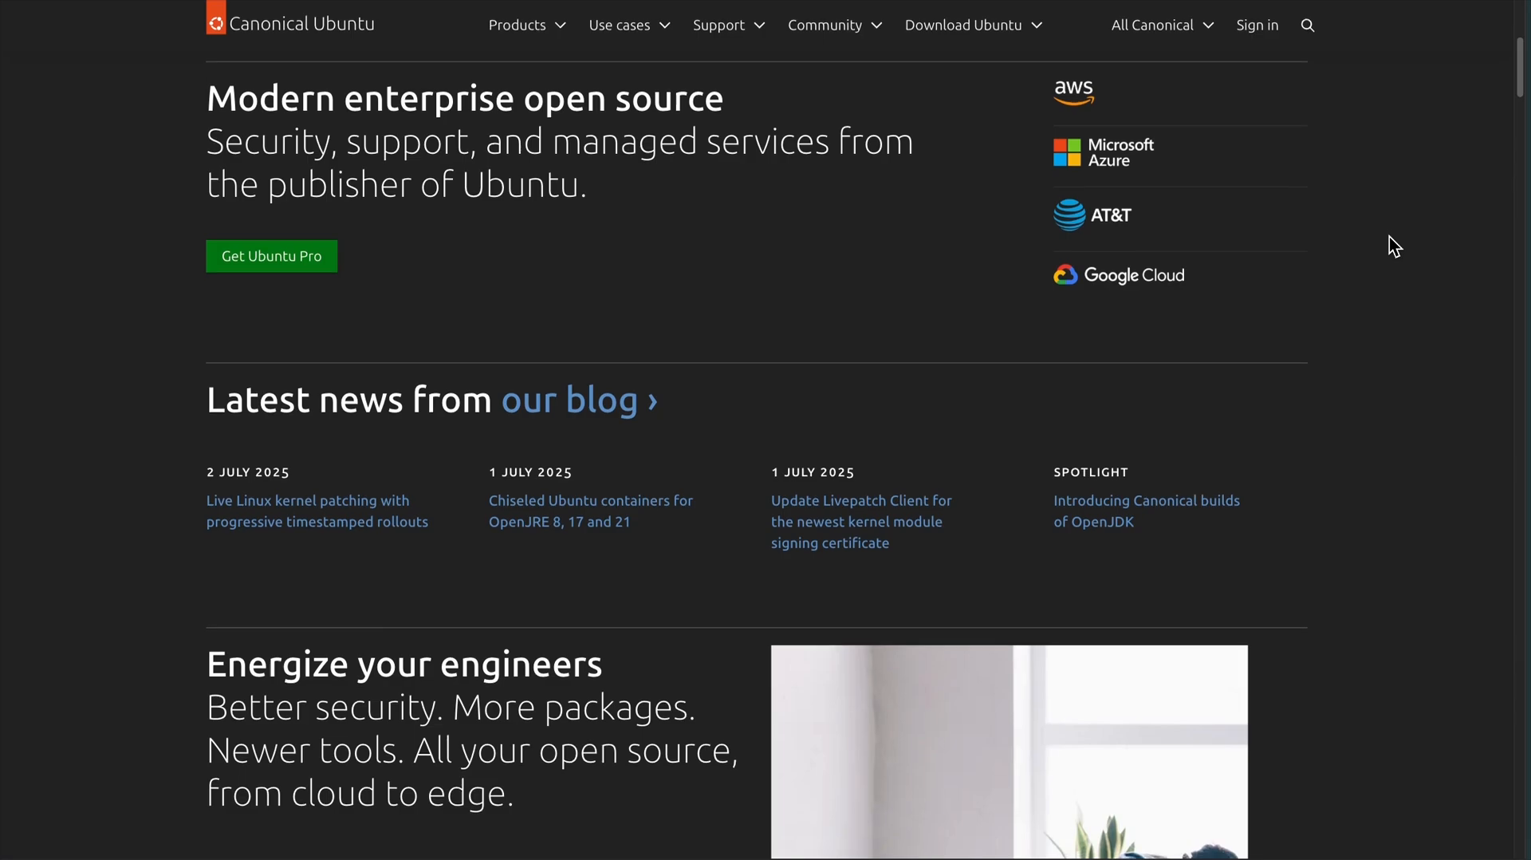
{"action": "scroll", "scroll_direction": "down", "scroll_amount": 3}
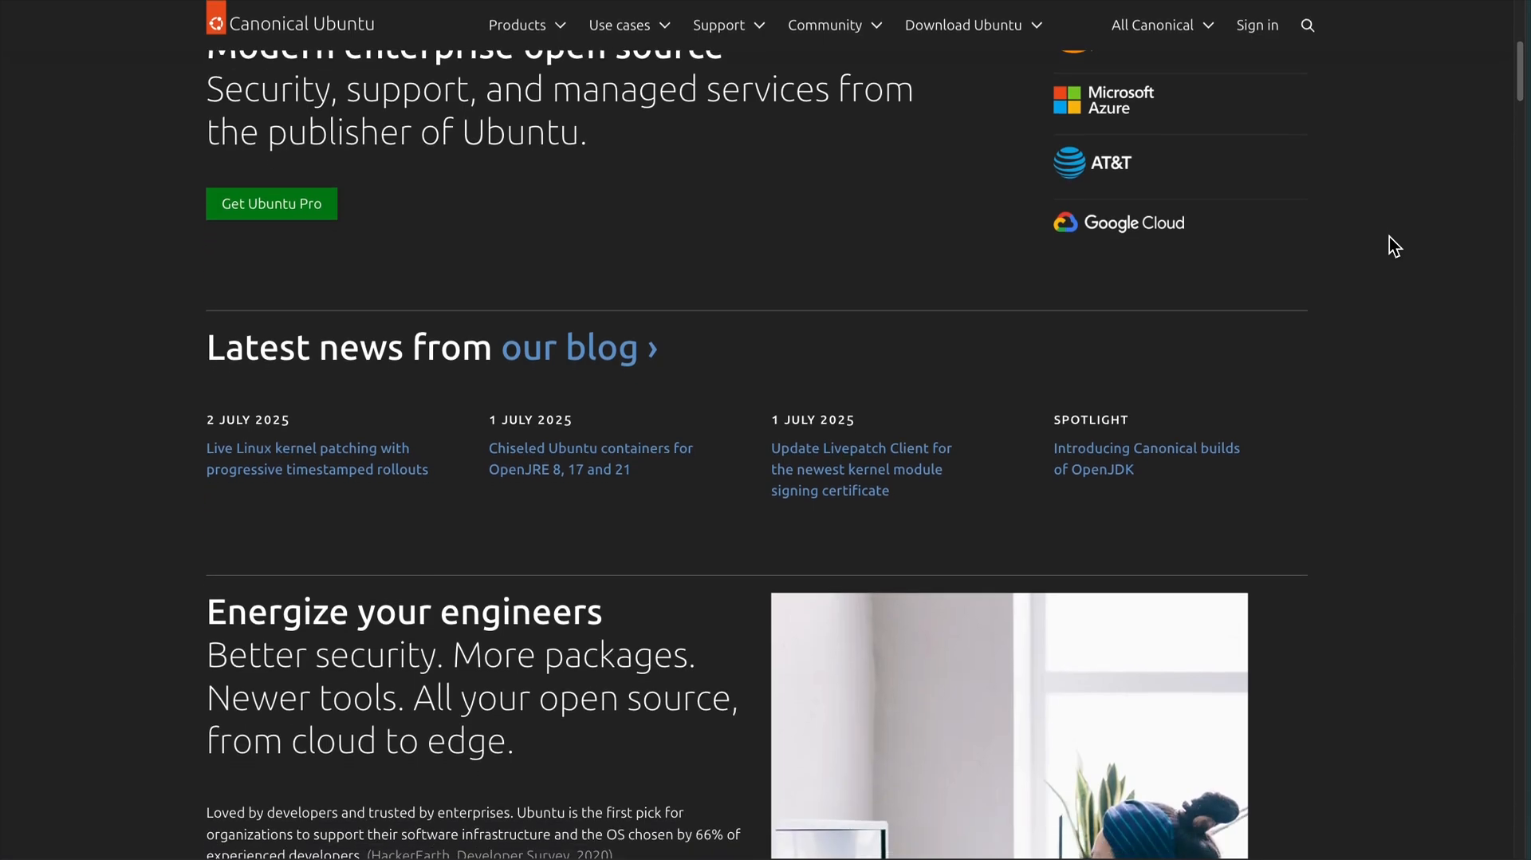
{"action": "scroll", "scroll_direction": "down", "scroll_amount": 3}
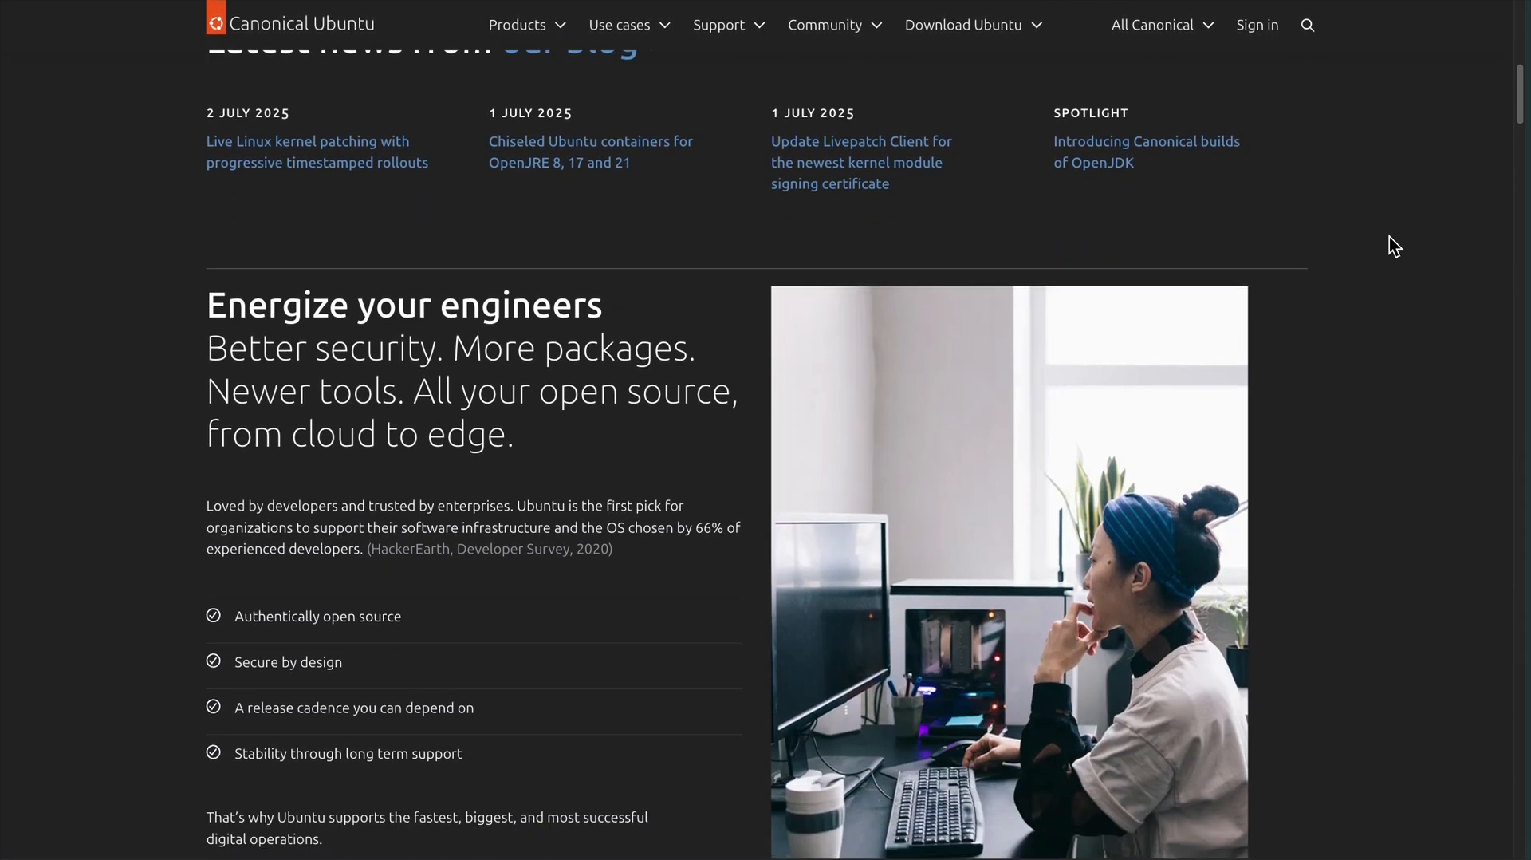
{"action": "scroll", "scroll_direction": "down", "scroll_amount": 3}
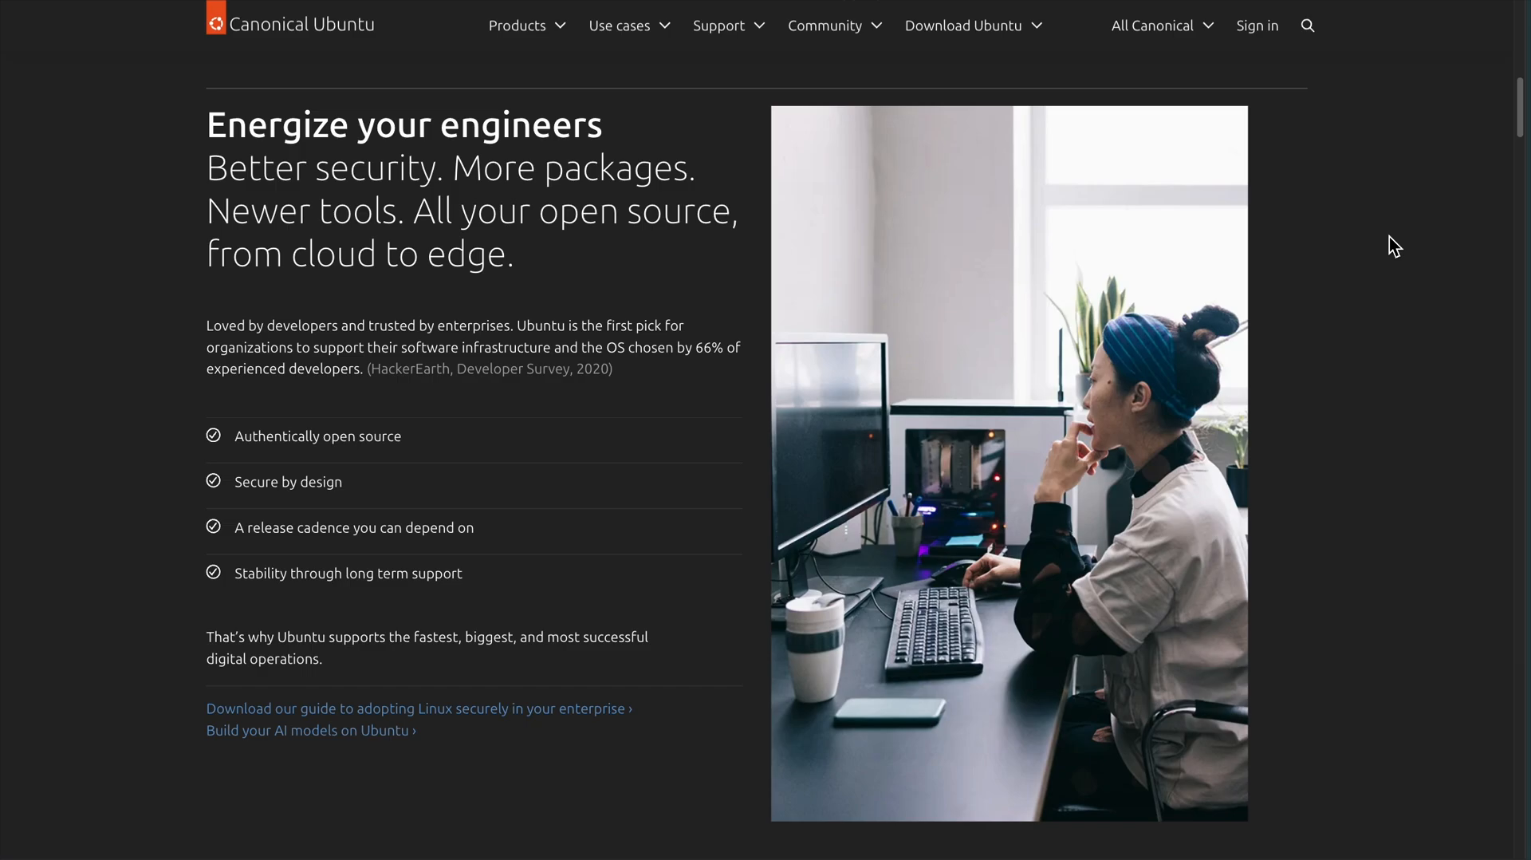
{"action": "scroll", "scroll_direction": "down", "scroll_amount": 3}
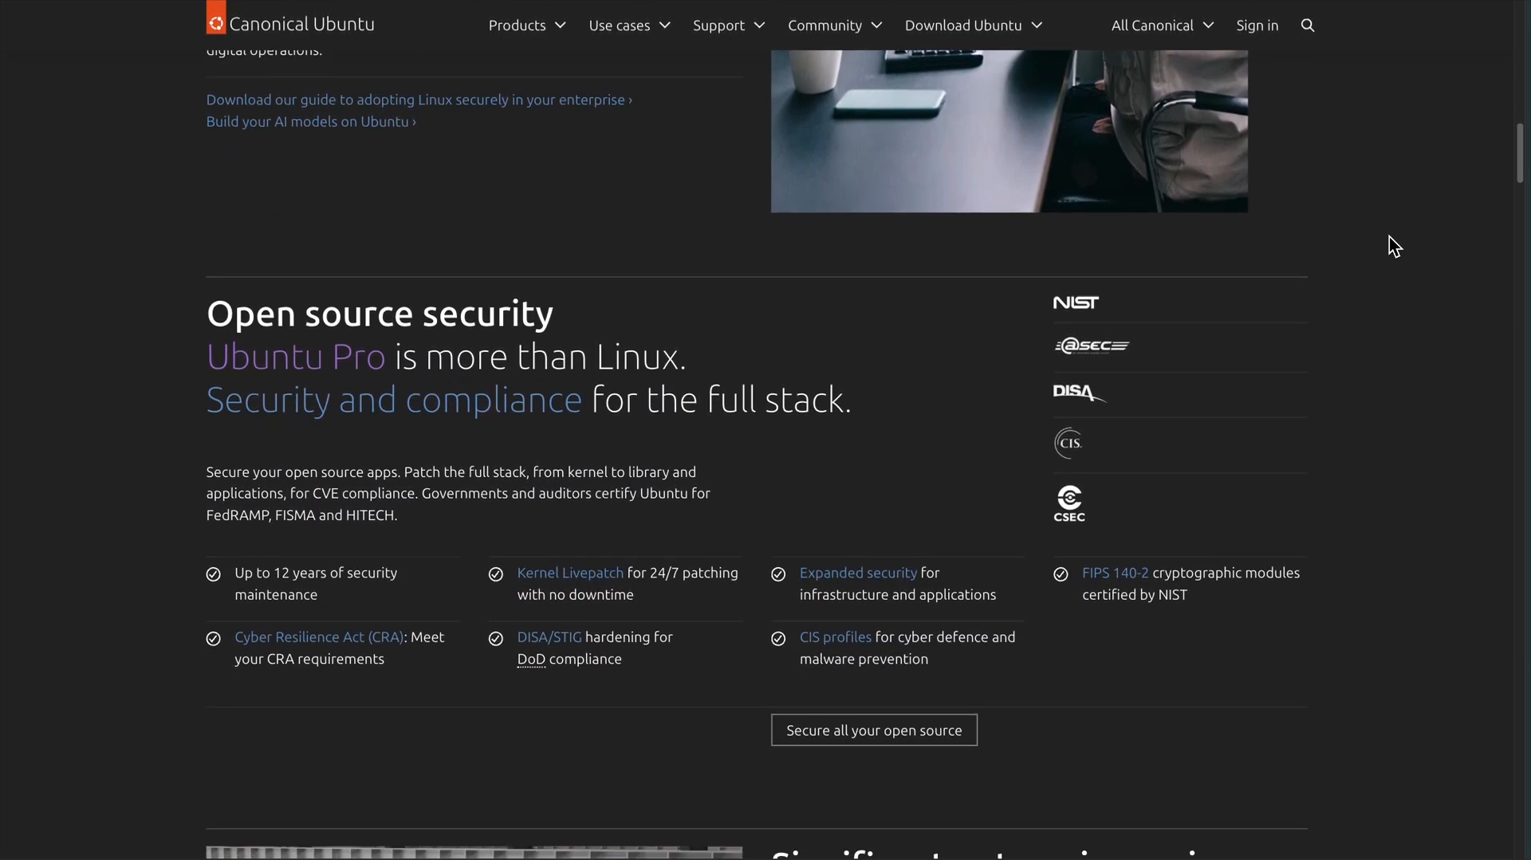
{"action": "scroll", "scroll_direction": "down", "scroll_amount": 3}
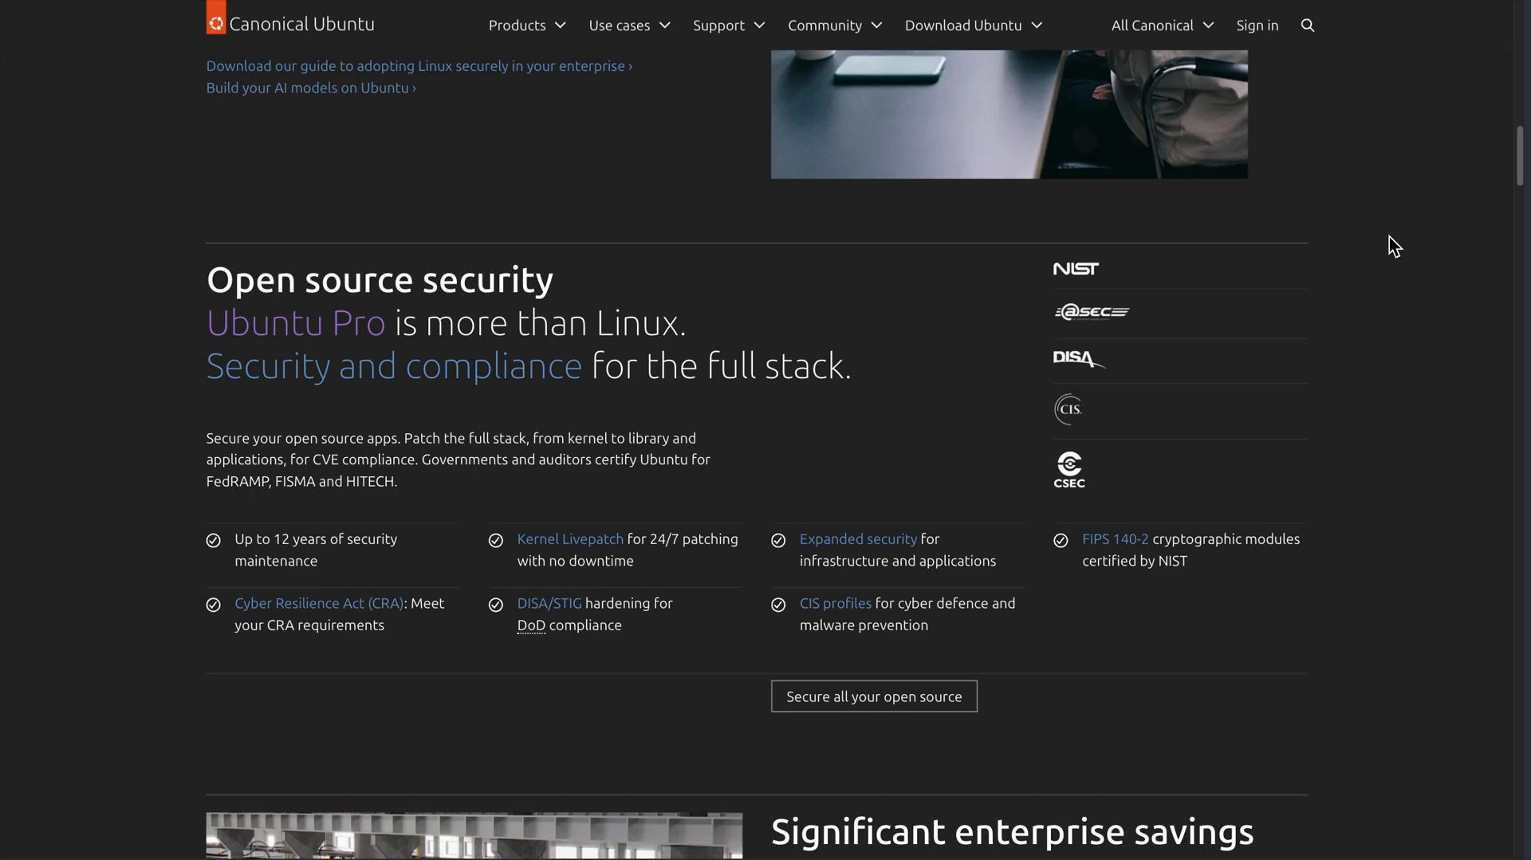
{"action": "scroll", "scroll_direction": "down", "scroll_amount": 3}
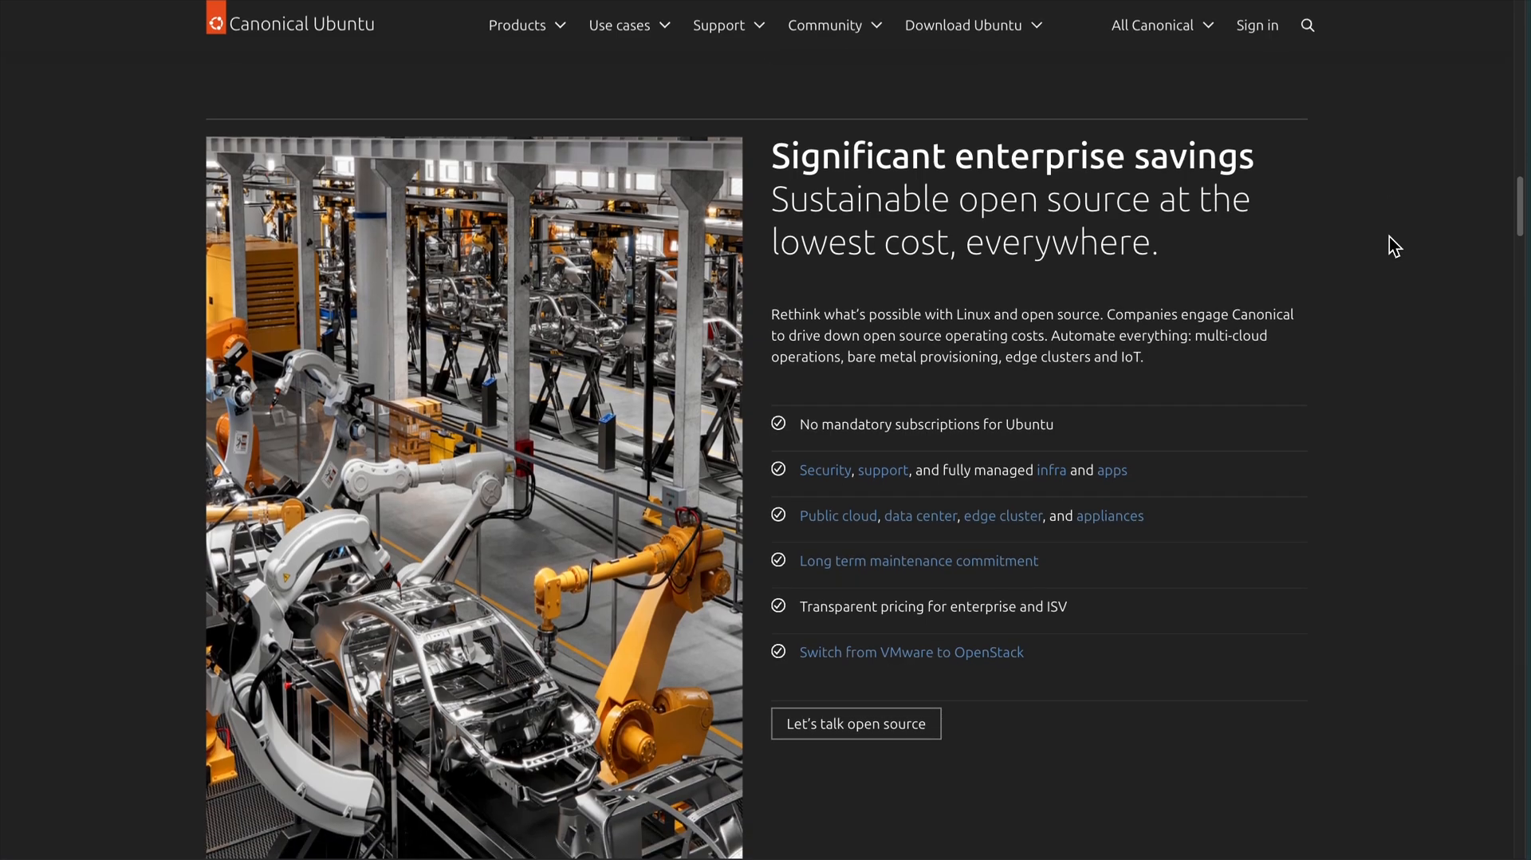
{"action": "scroll", "scroll_direction": "down", "scroll_amount": 3}
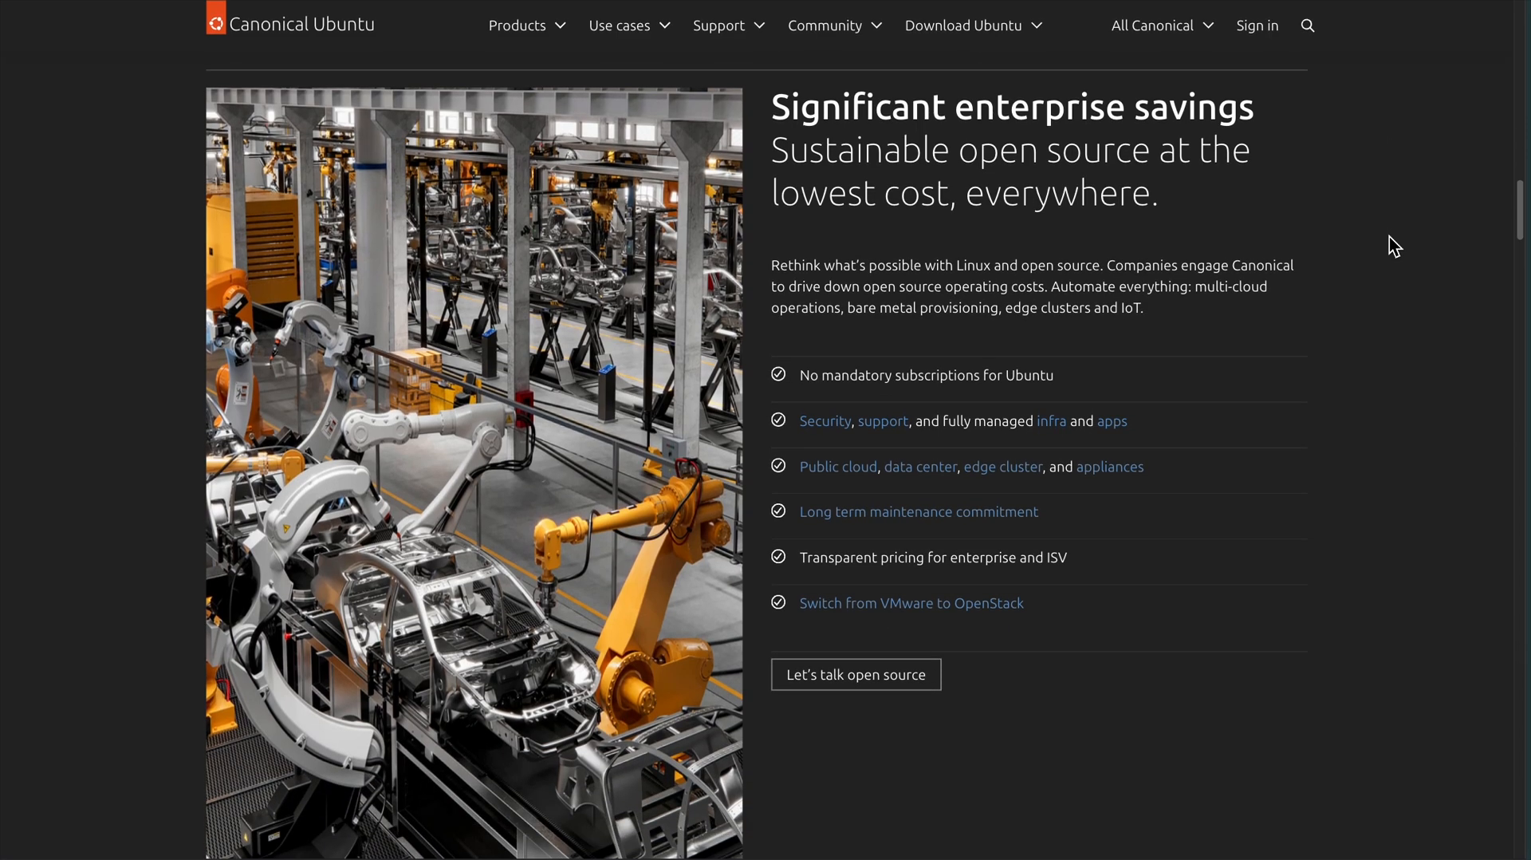
{"action": "scroll", "scroll_direction": "down", "scroll_amount": 3}
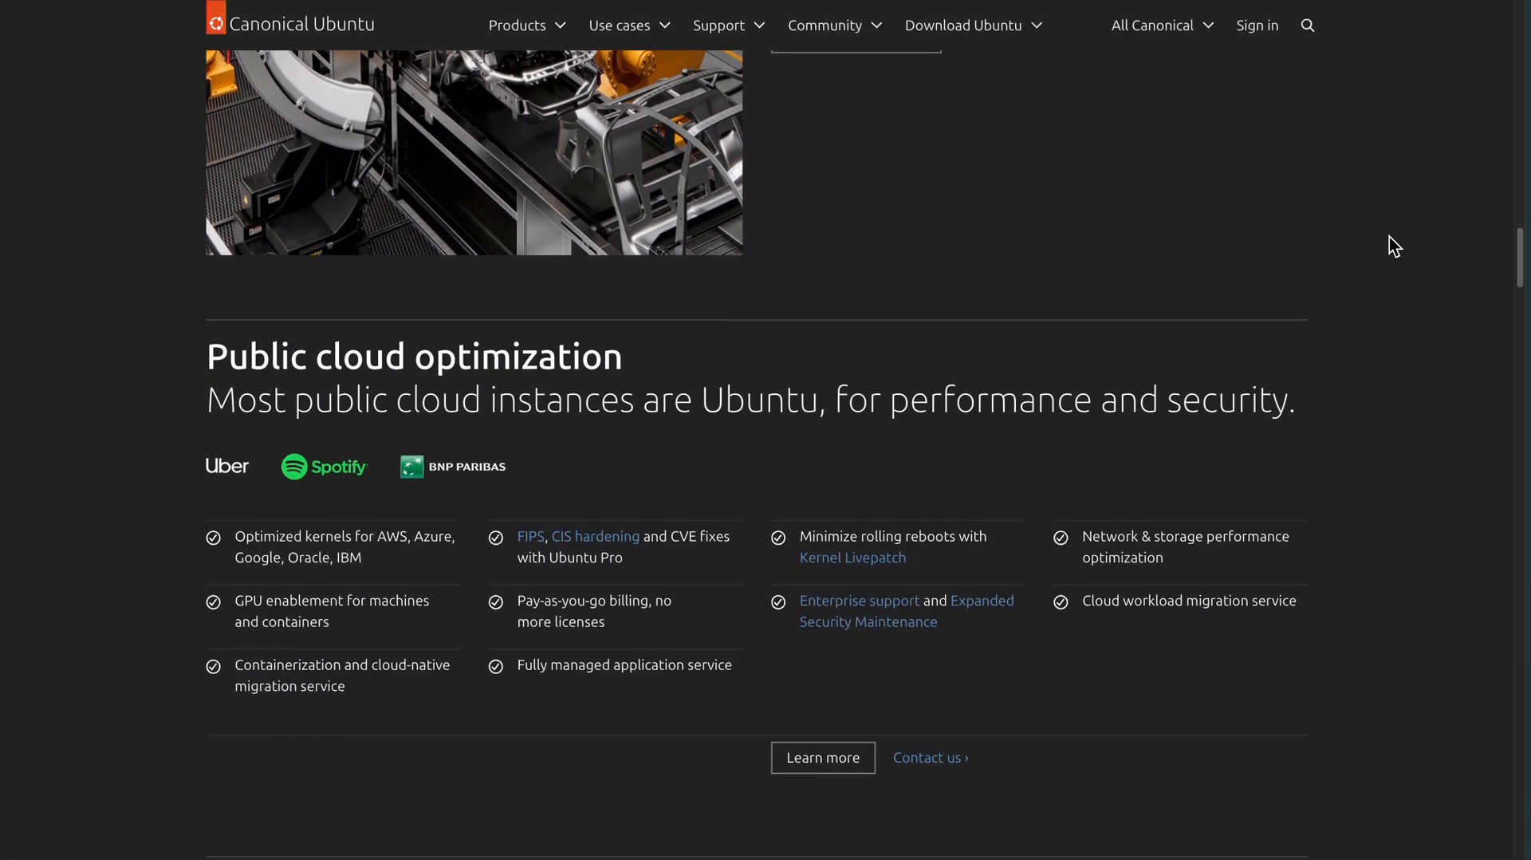
{"action": "scroll", "scroll_direction": "down", "scroll_amount": 3}
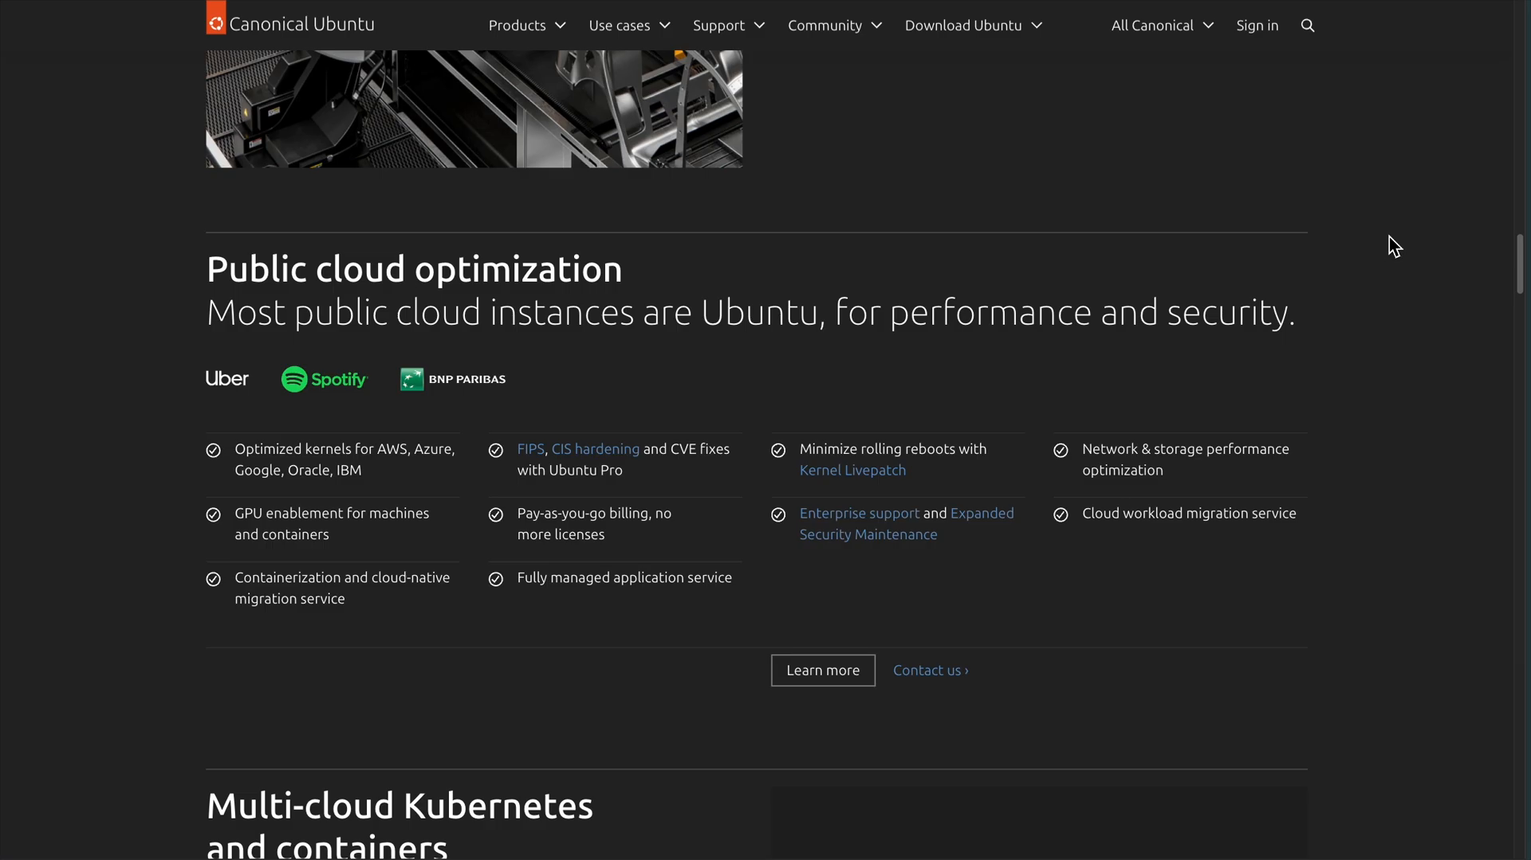
Continue down the Ubuntu homepage until the Data center automation section is in view
{"action": "scroll", "scroll_direction": "down", "scroll_amount": 3}
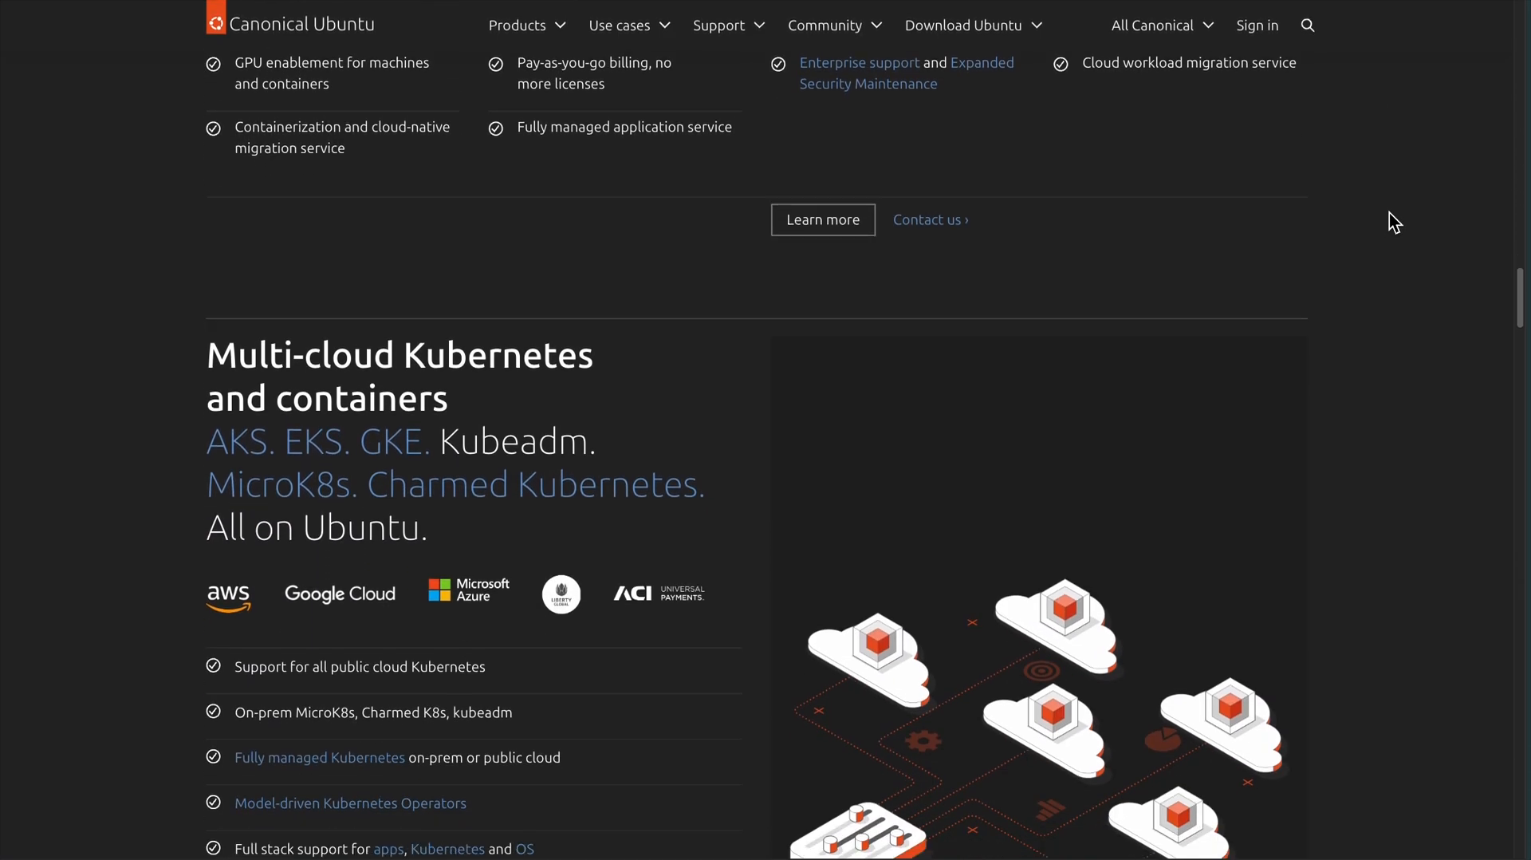
{"action": "scroll", "scroll_direction": "down", "scroll_amount": 3}
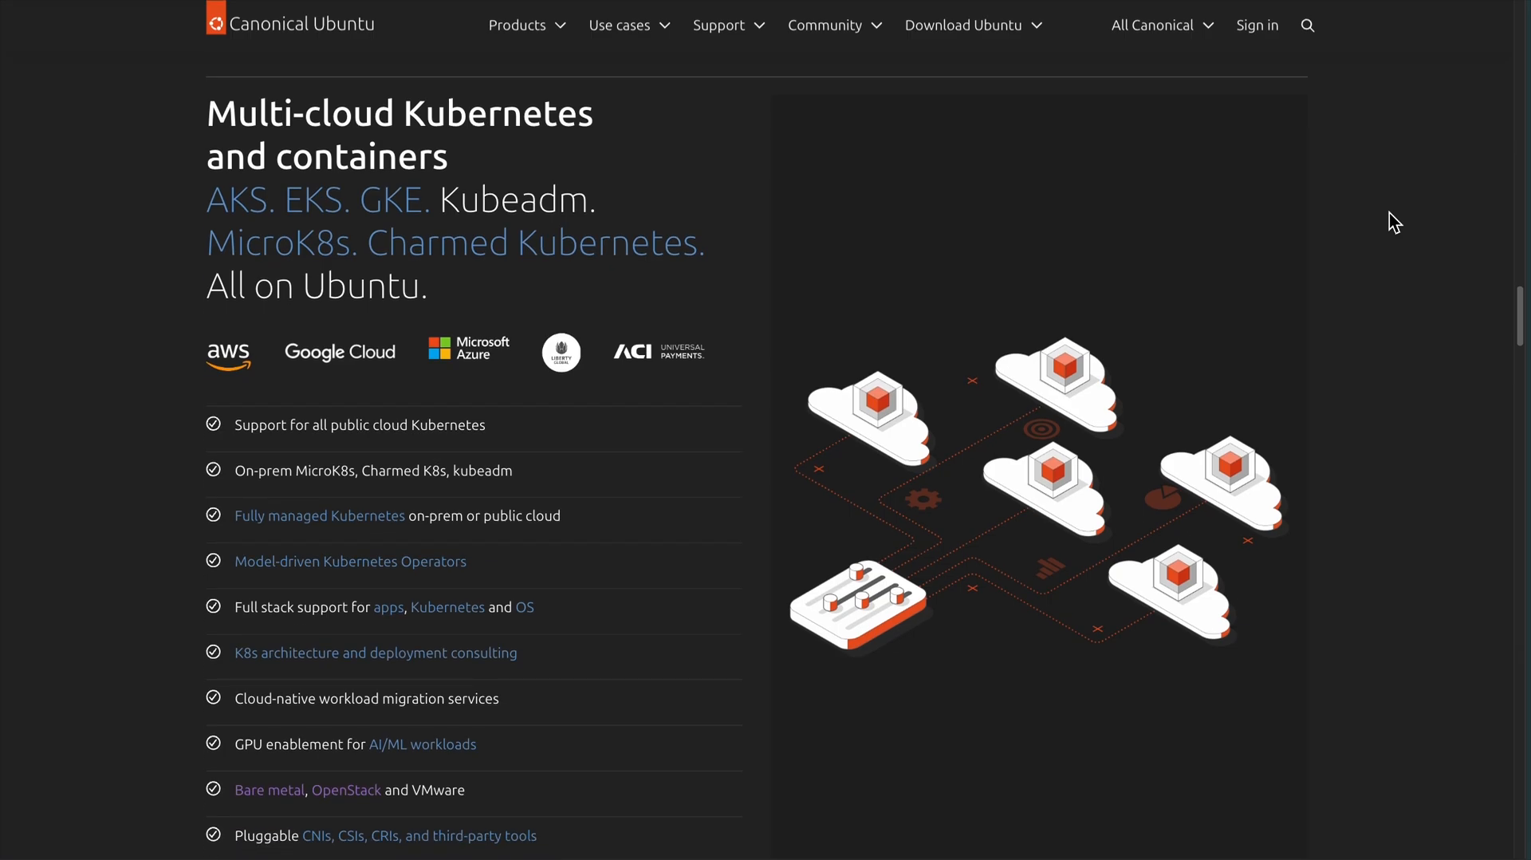
{"action": "scroll", "scroll_direction": "down", "scroll_amount": 3}
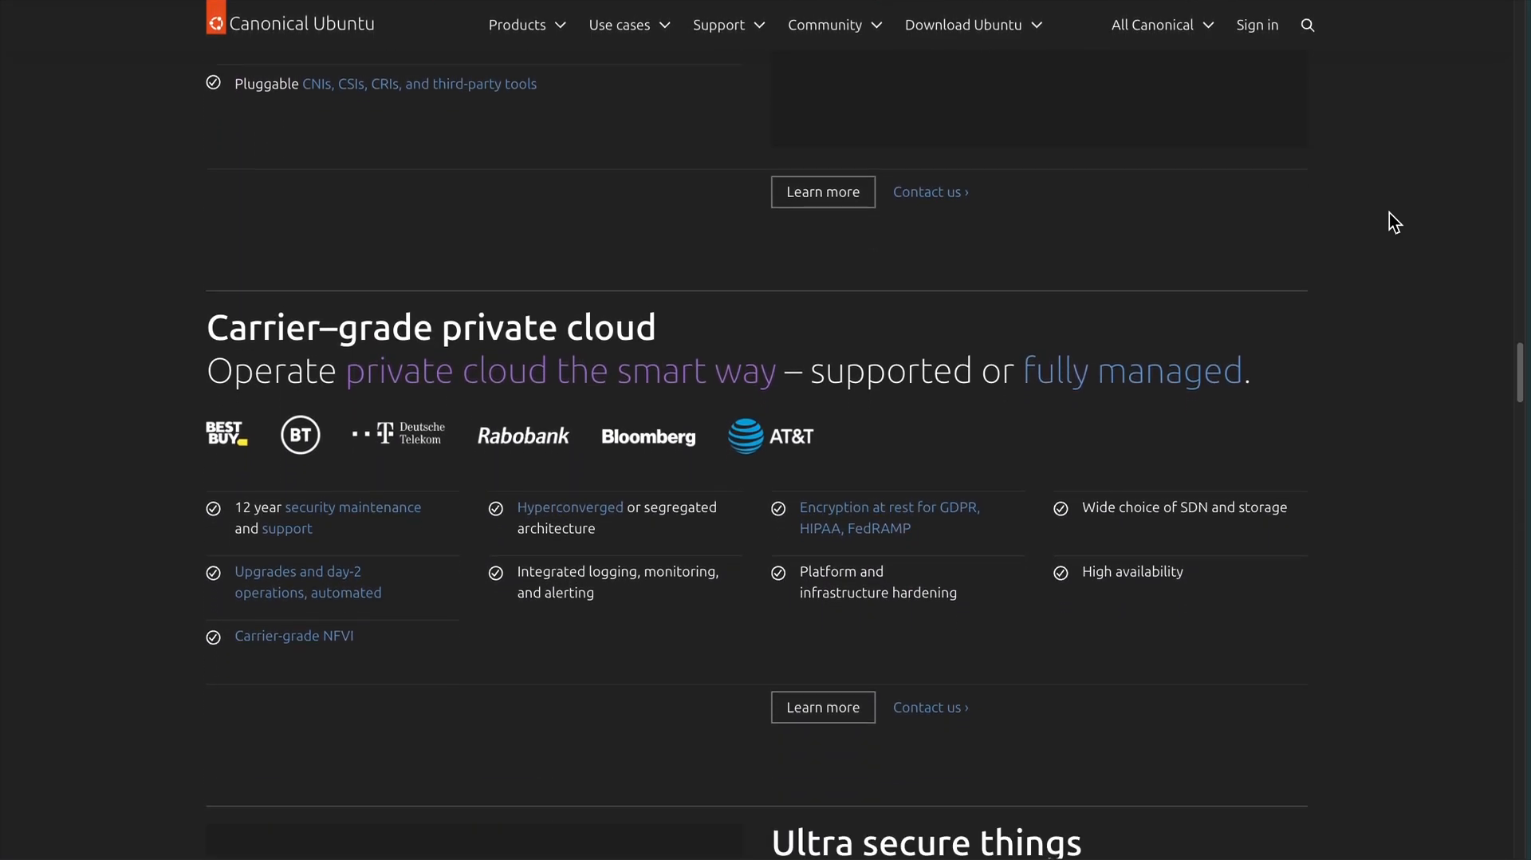
{"action": "scroll", "scroll_direction": "down", "scroll_amount": 3}
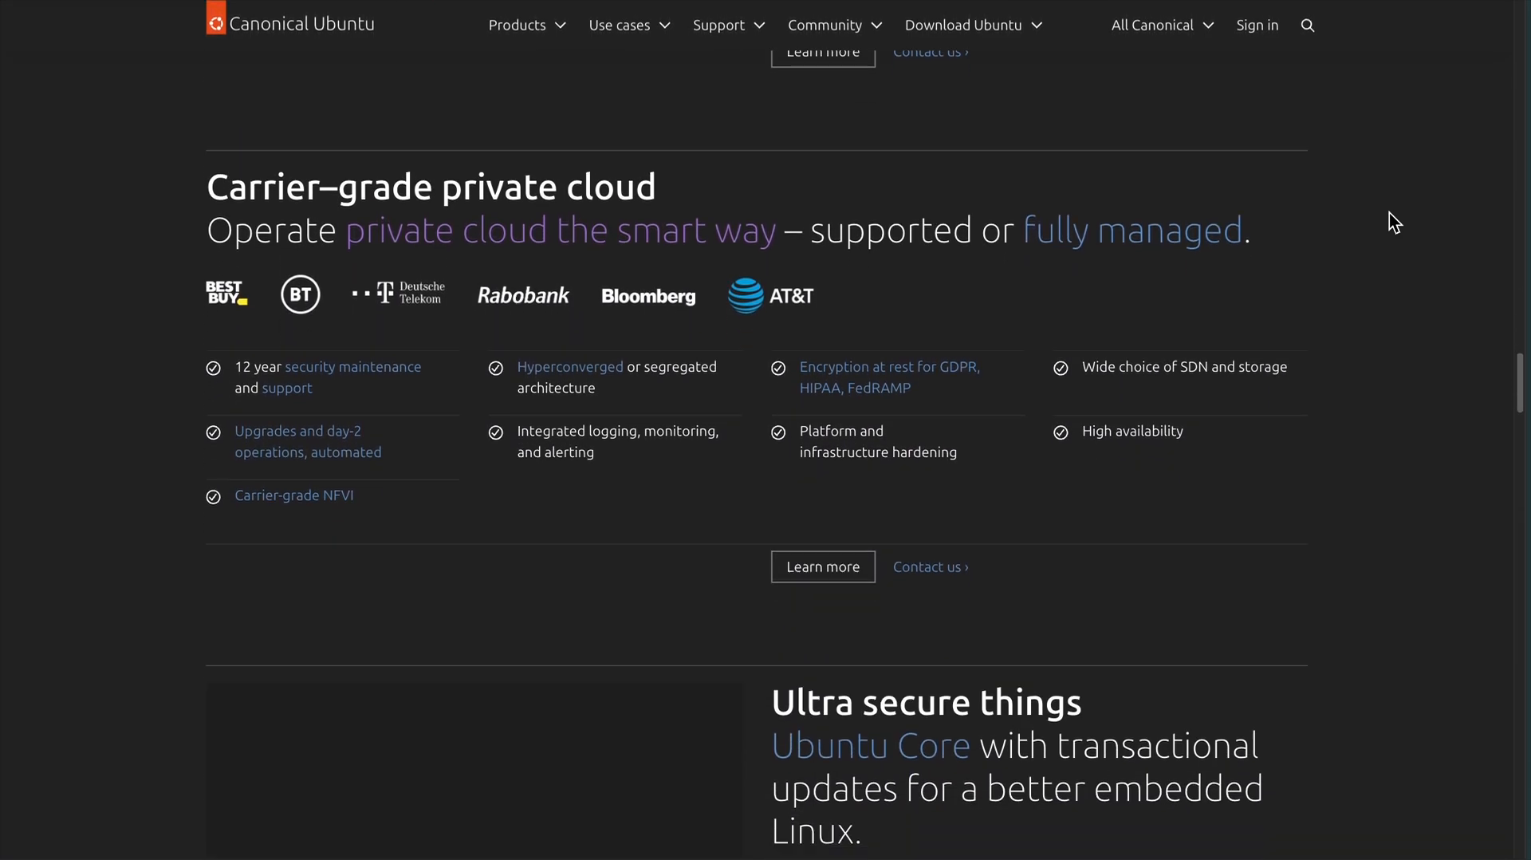
{"action": "scroll", "scroll_direction": "down", "scroll_amount": 3}
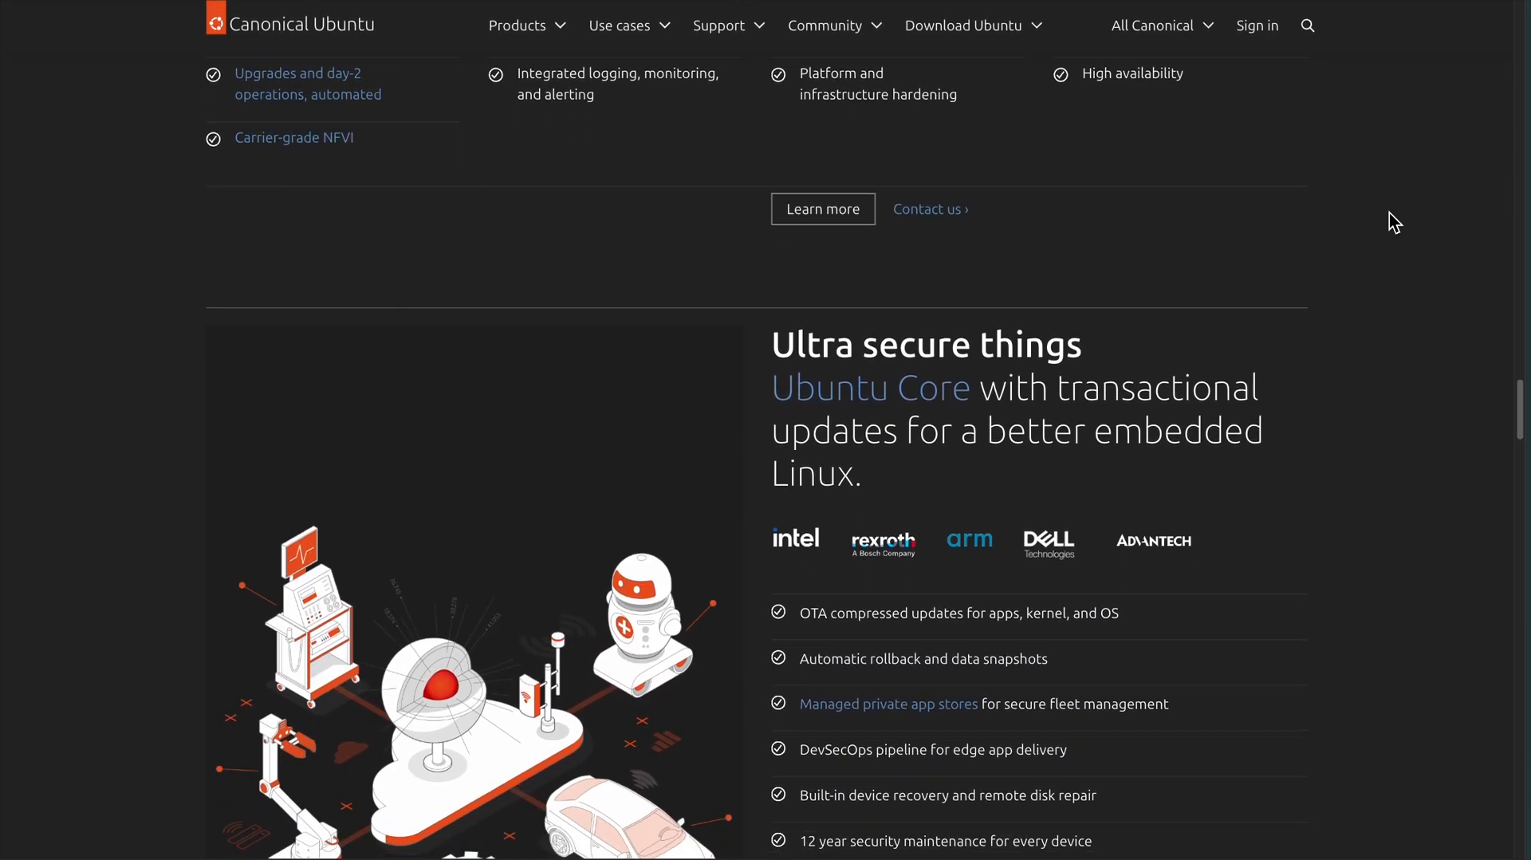
{"action": "scroll", "scroll_direction": "down", "scroll_amount": 3}
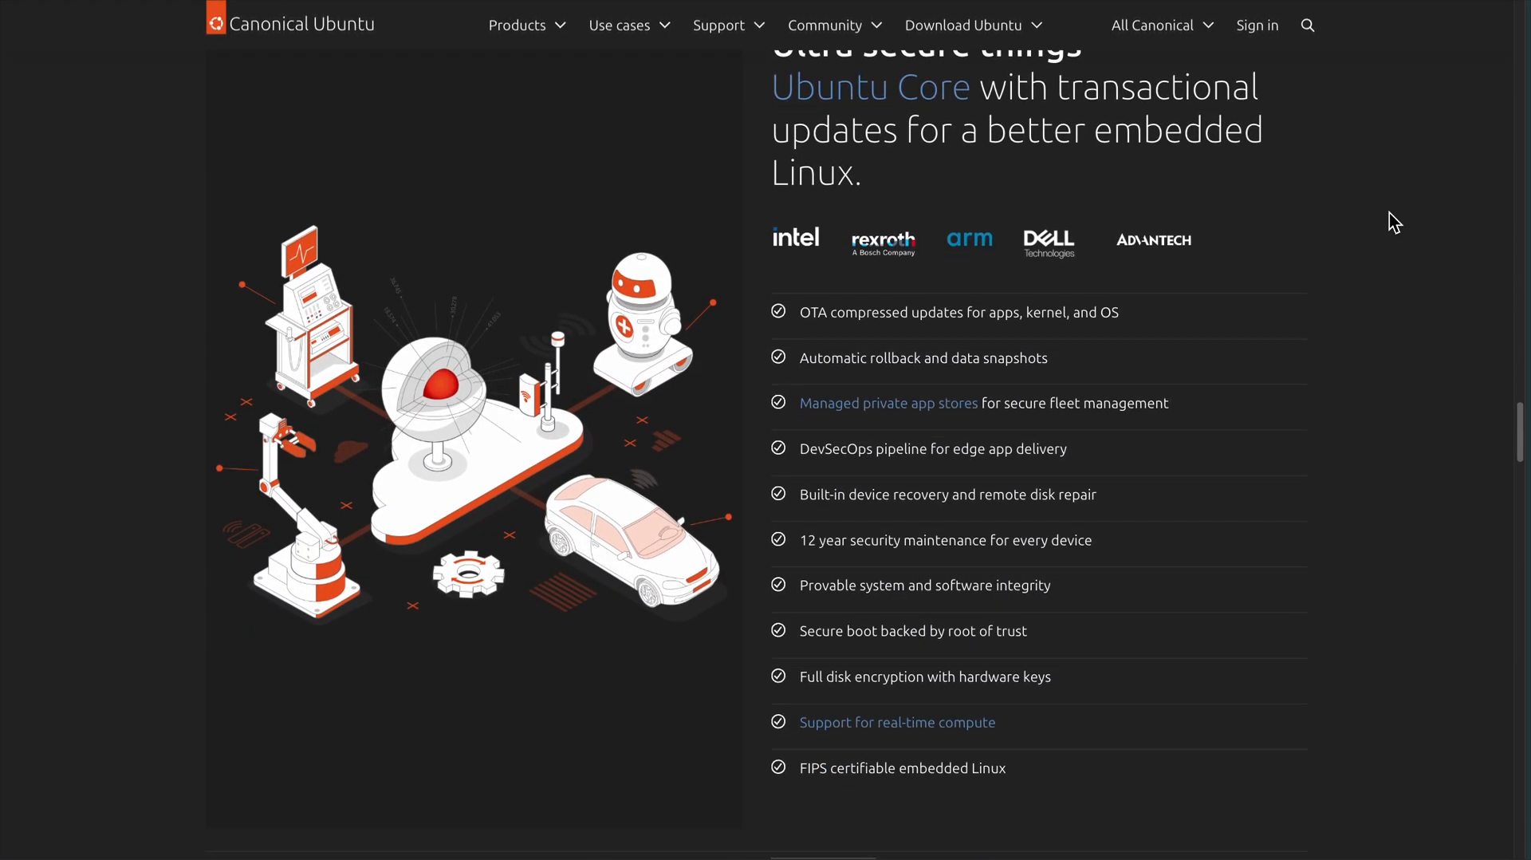
{"action": "scroll", "scroll_direction": "down", "scroll_amount": 3}
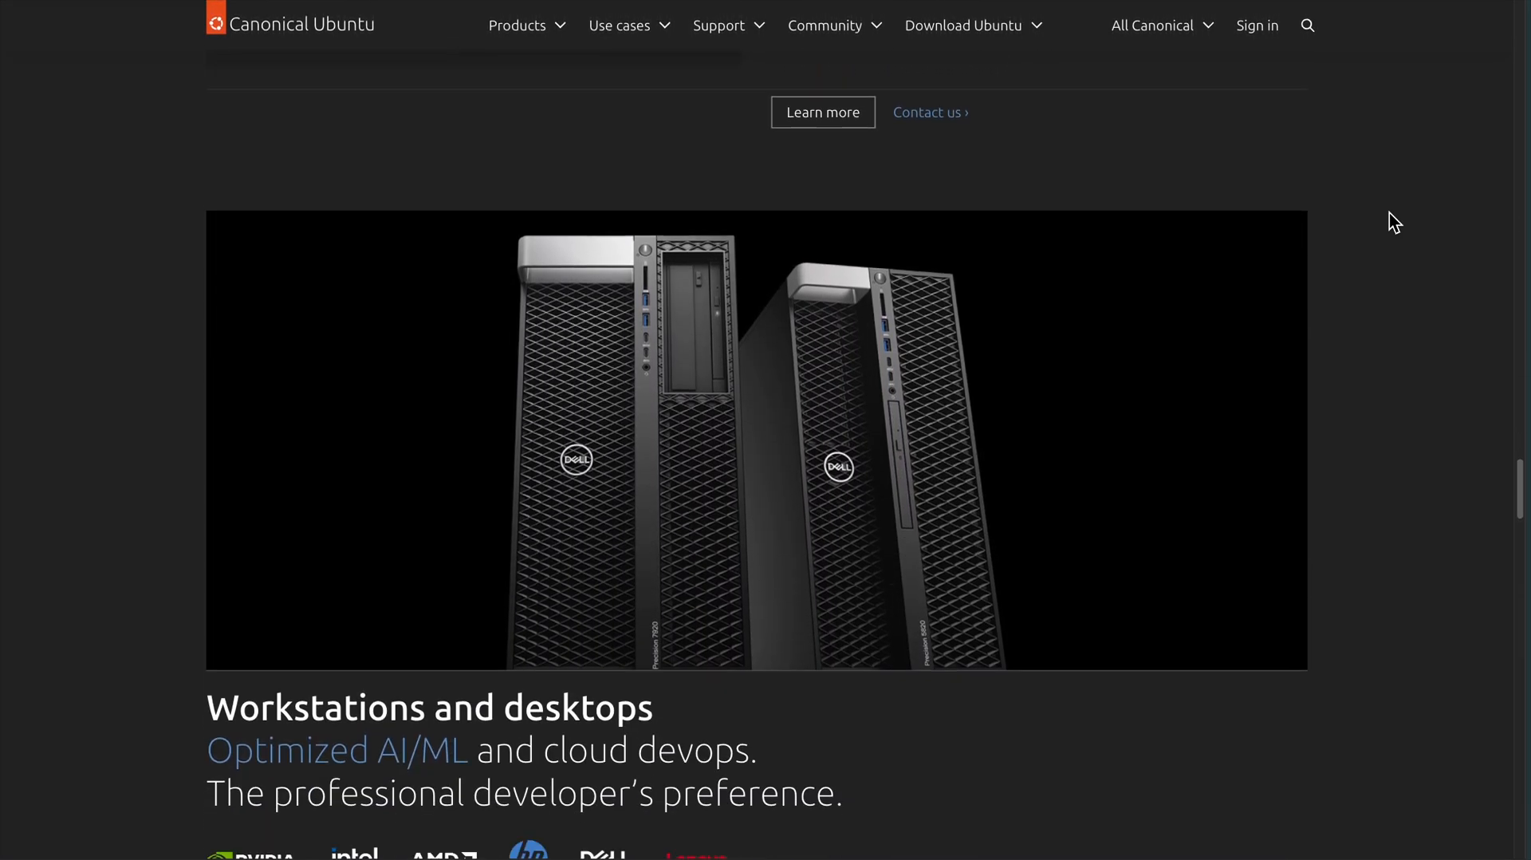
{"action": "scroll", "scroll_direction": "down", "scroll_amount": 3}
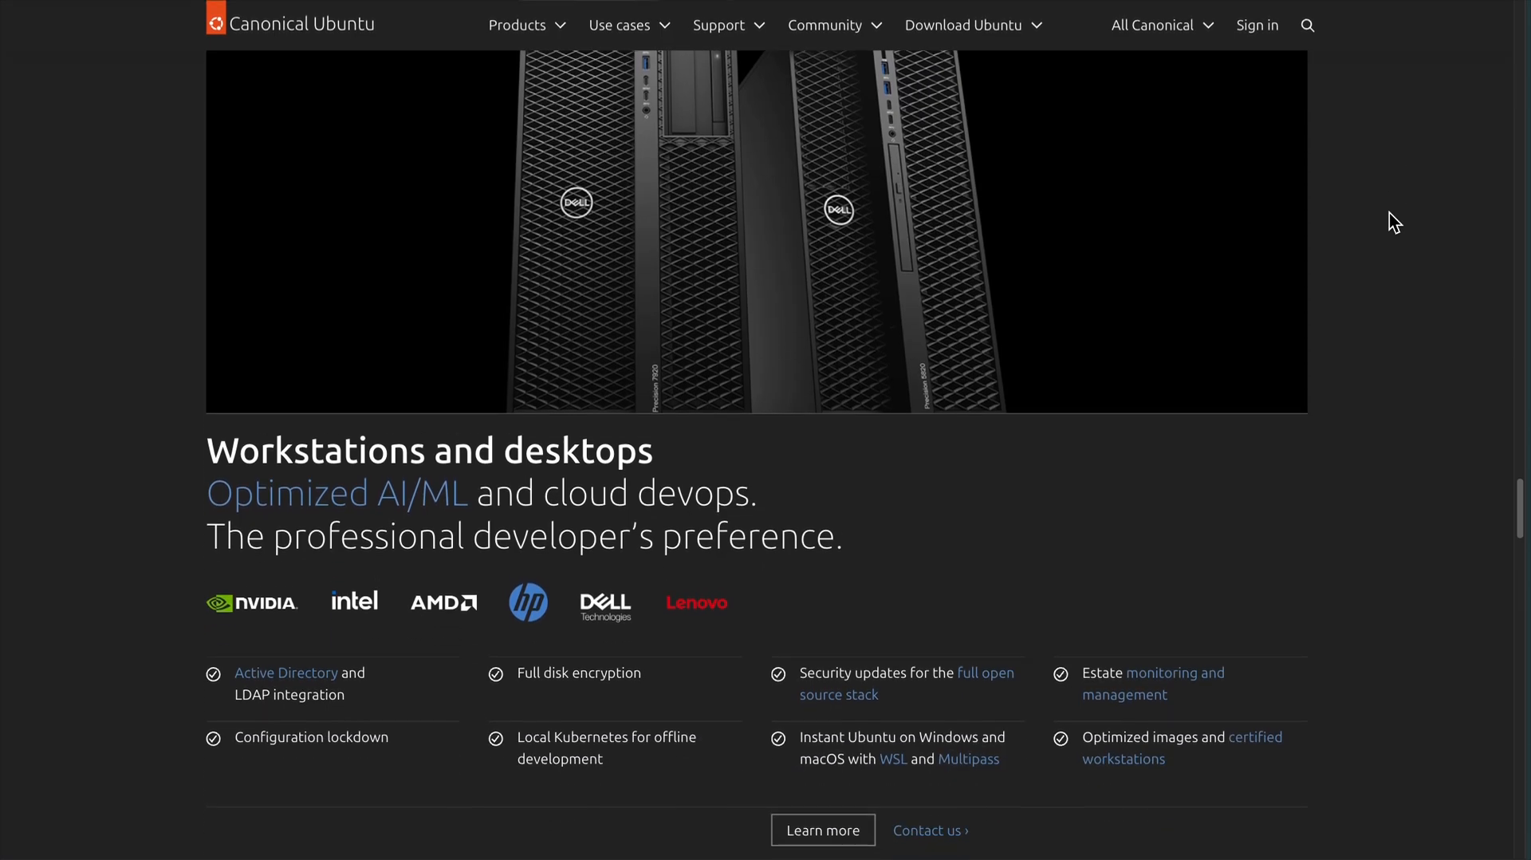
{"action": "scroll", "scroll_direction": "down", "scroll_amount": 3}
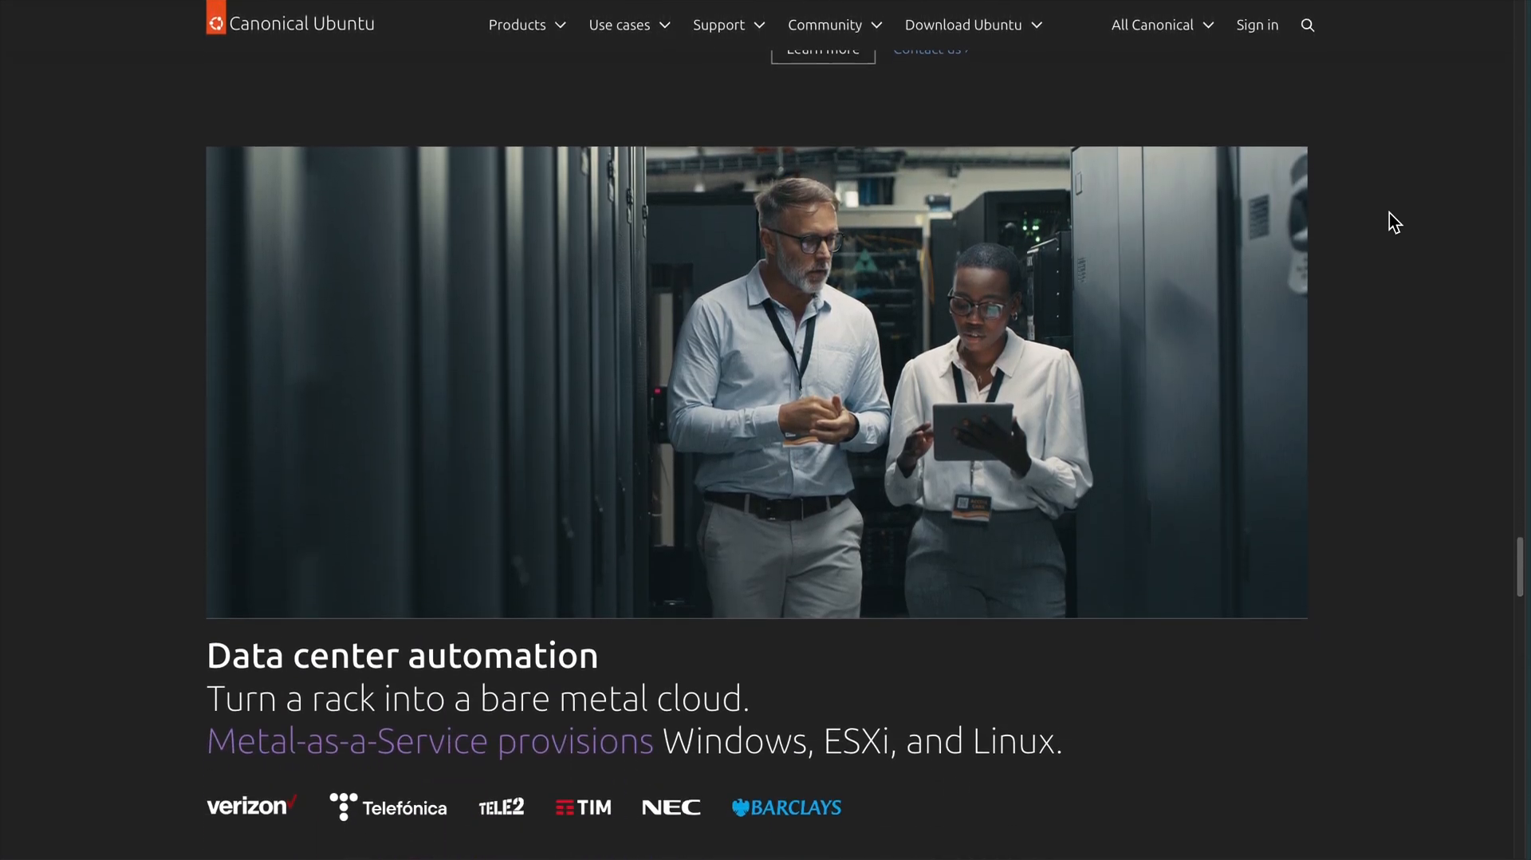
{"action": "scroll", "scroll_direction": "down", "scroll_amount": 3}
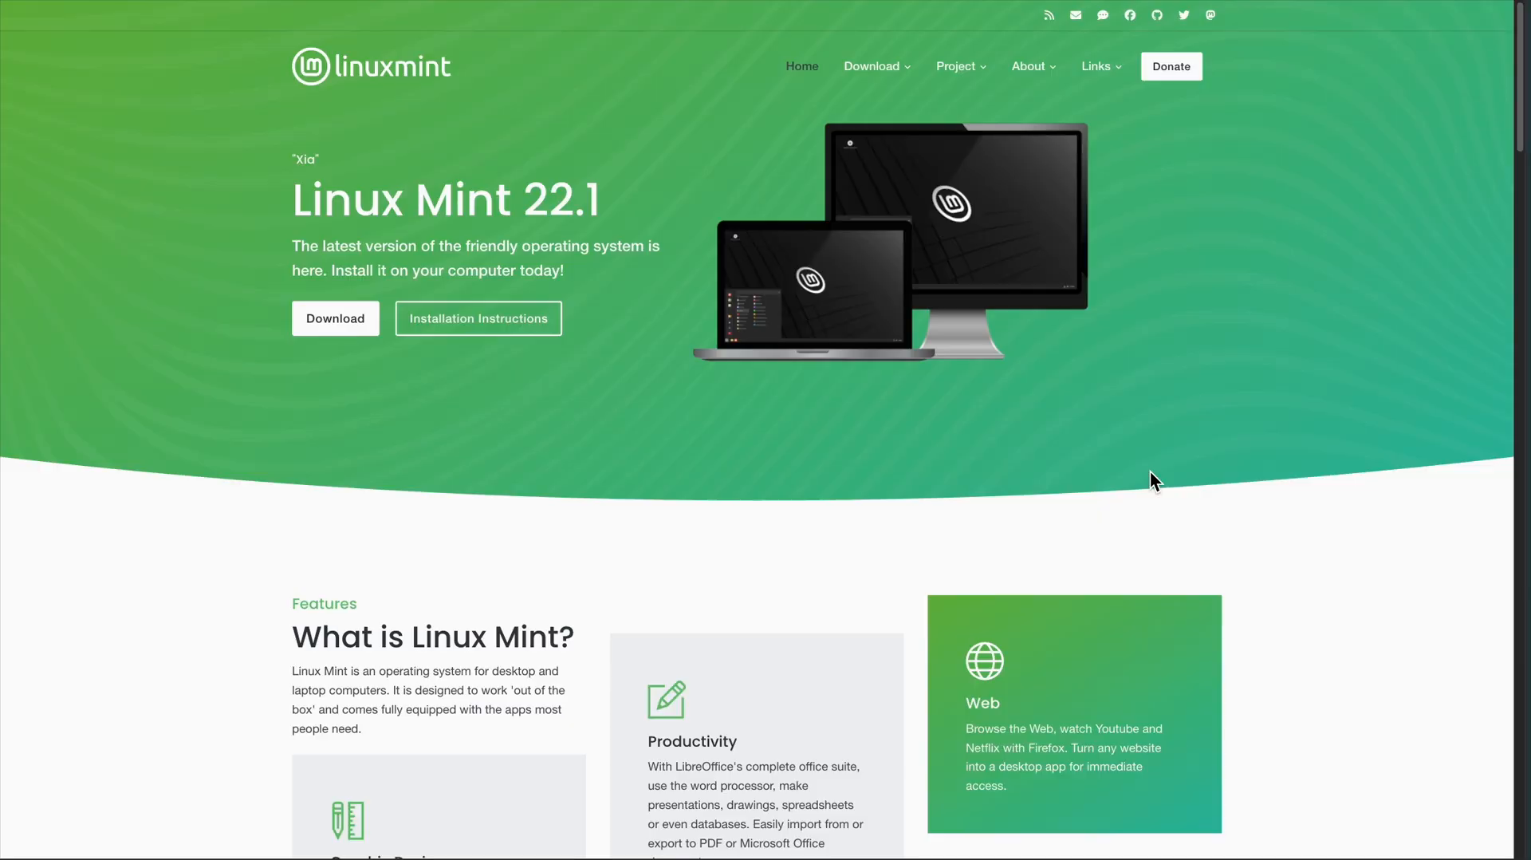
Scroll the Linux Mint 22.1 homepage past features, FAQs and news to partners, sponsors and the footer
{"action": "scroll", "scroll_direction": "down", "scroll_amount": 3}
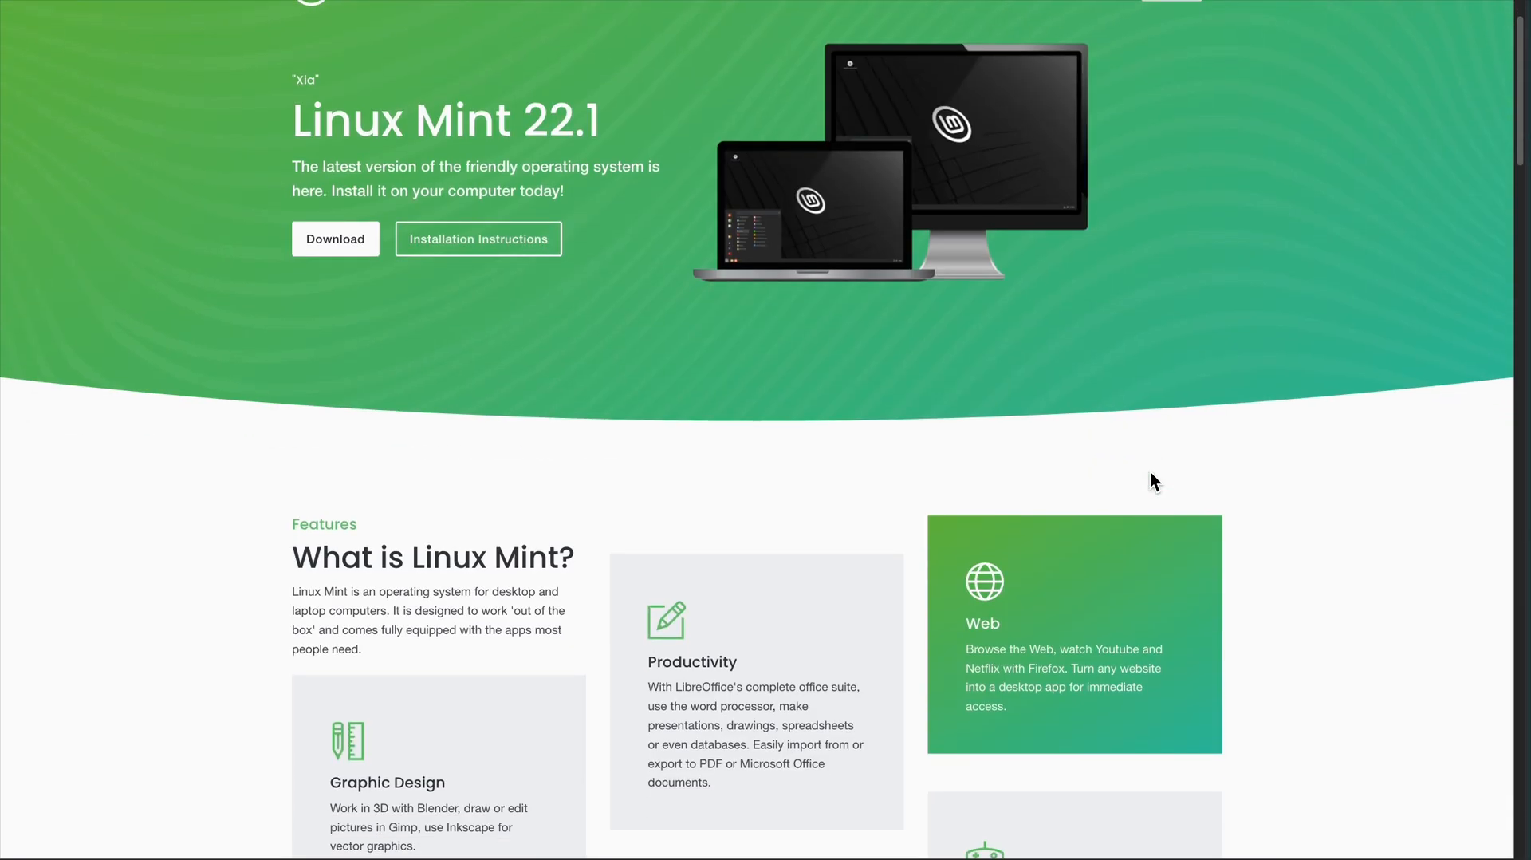
{"action": "scroll", "scroll_direction": "down", "scroll_amount": 3}
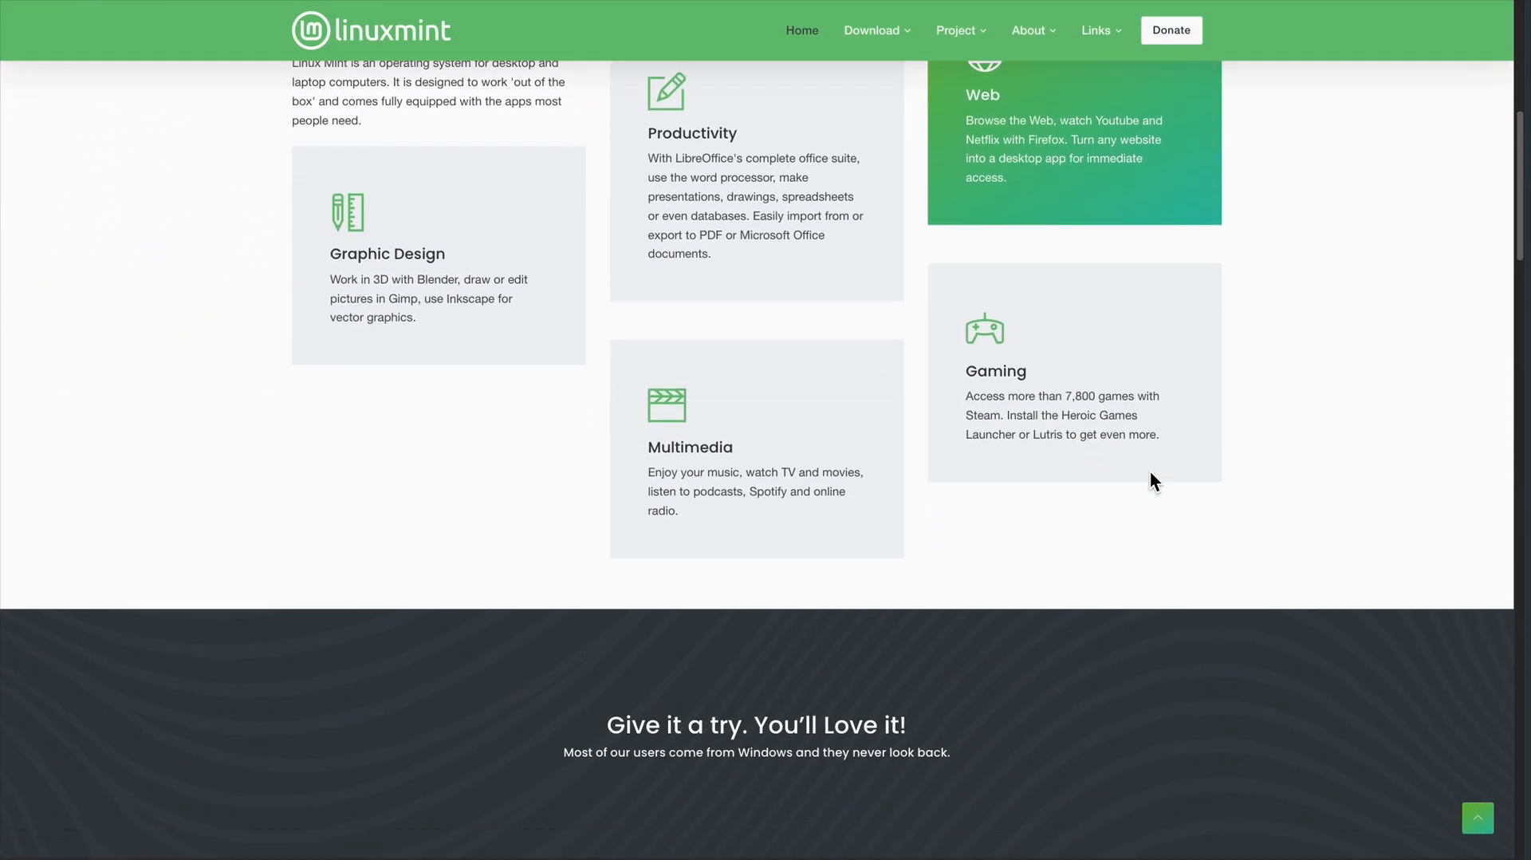
{"action": "scroll", "scroll_direction": "down", "scroll_amount": 3}
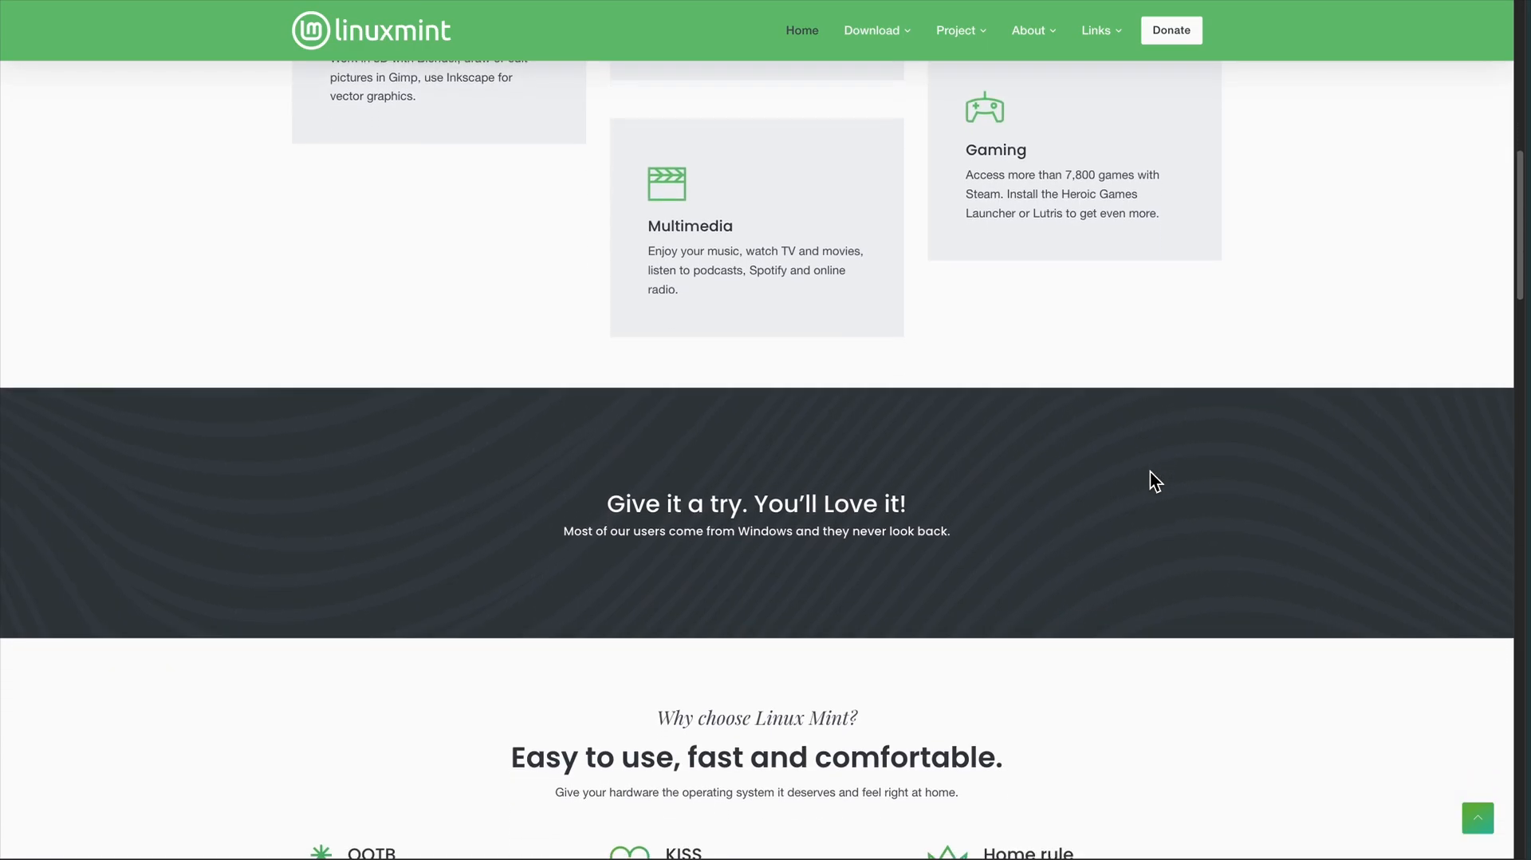
{"action": "scroll", "scroll_direction": "down", "scroll_amount": 3}
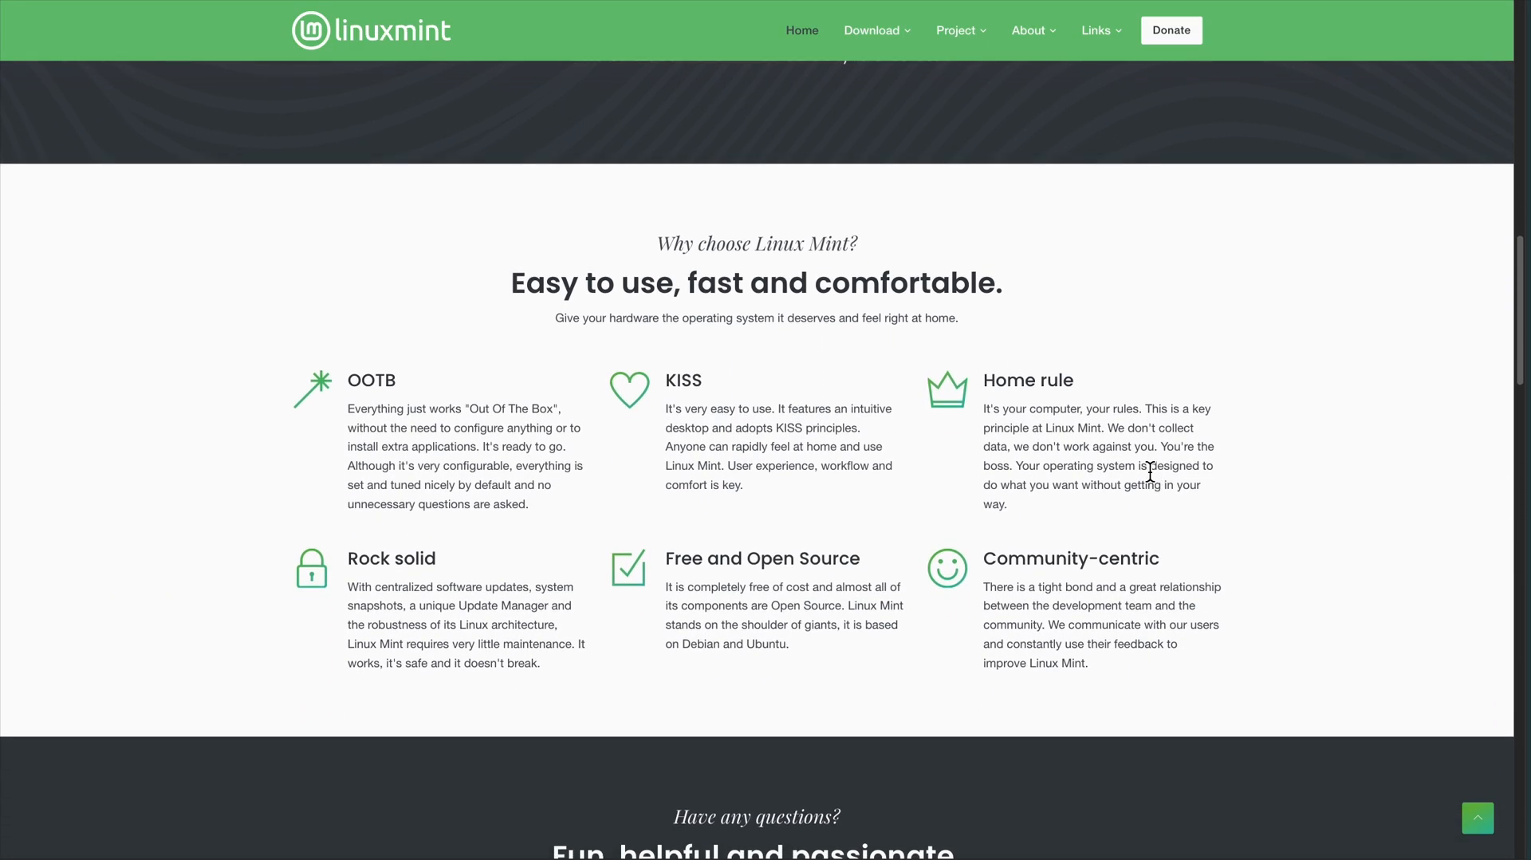
{"action": "scroll", "scroll_direction": "down", "scroll_amount": 3}
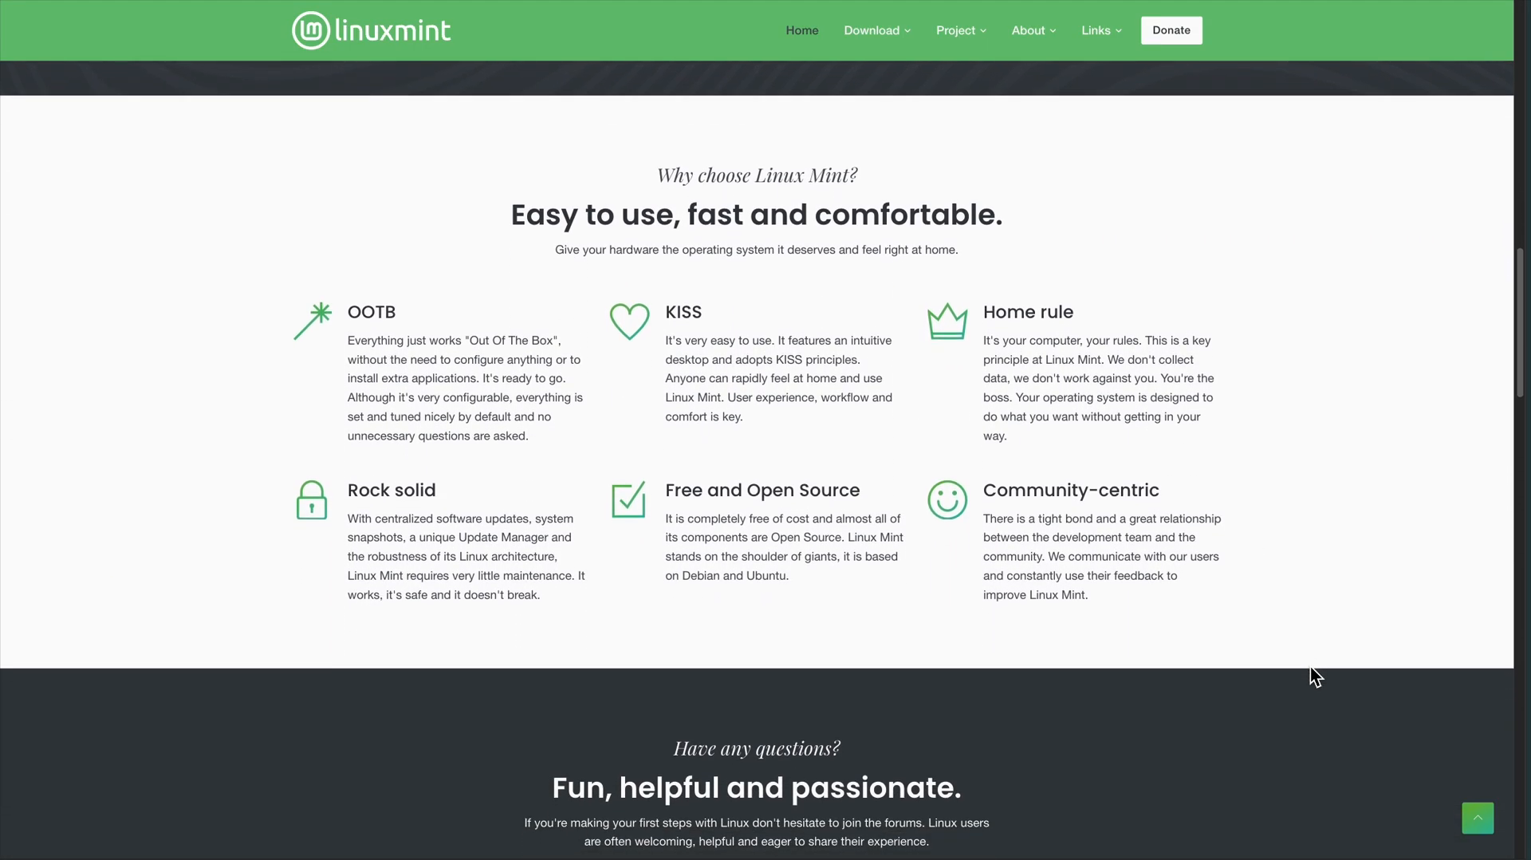
{"action": "scroll", "scroll_direction": "down", "scroll_amount": 3}
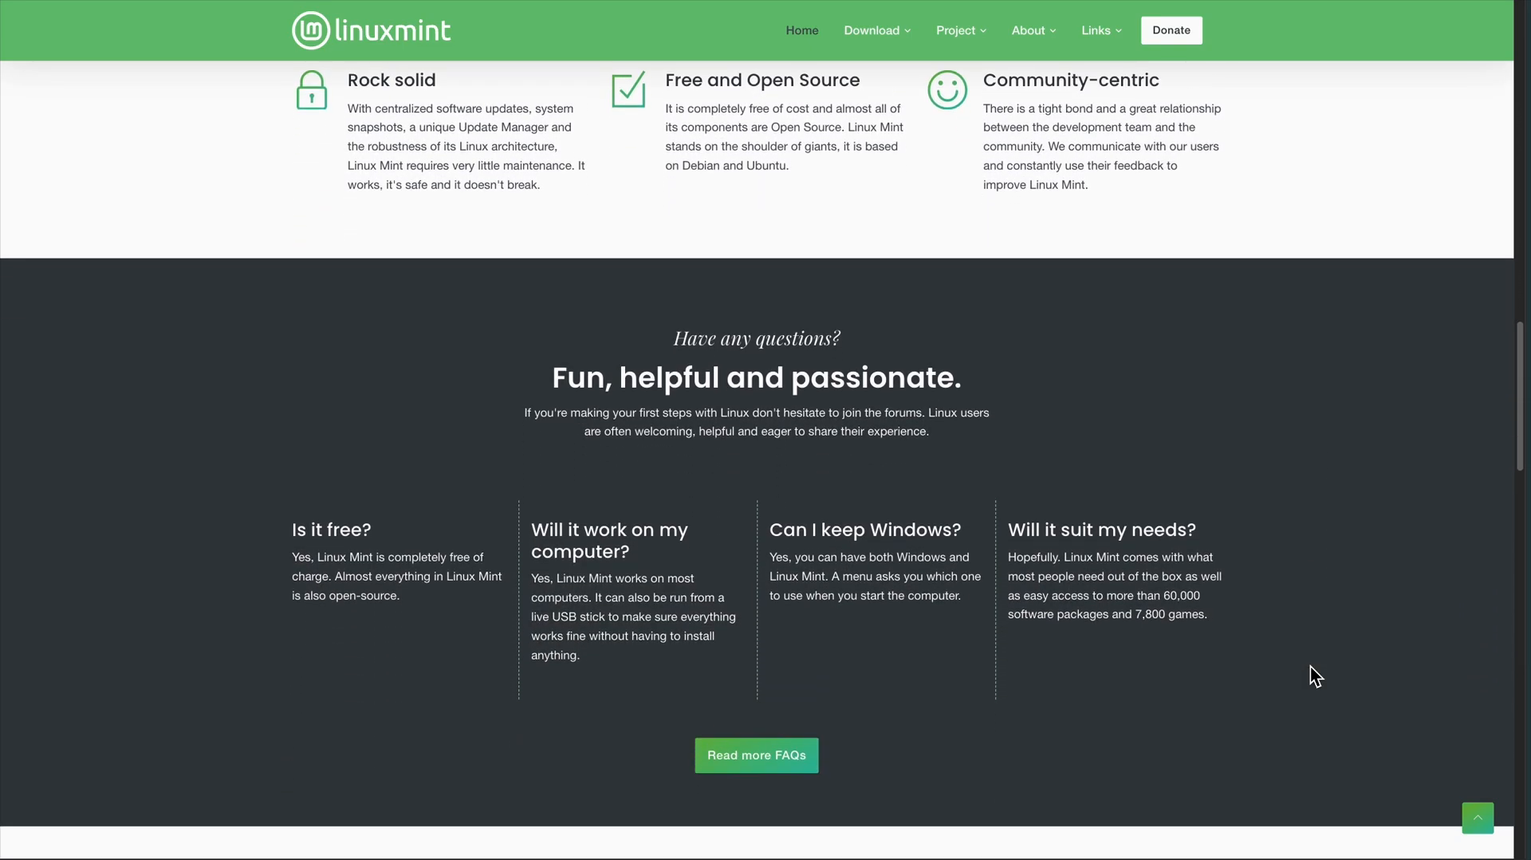
{"action": "scroll", "scroll_direction": "down", "scroll_amount": 3}
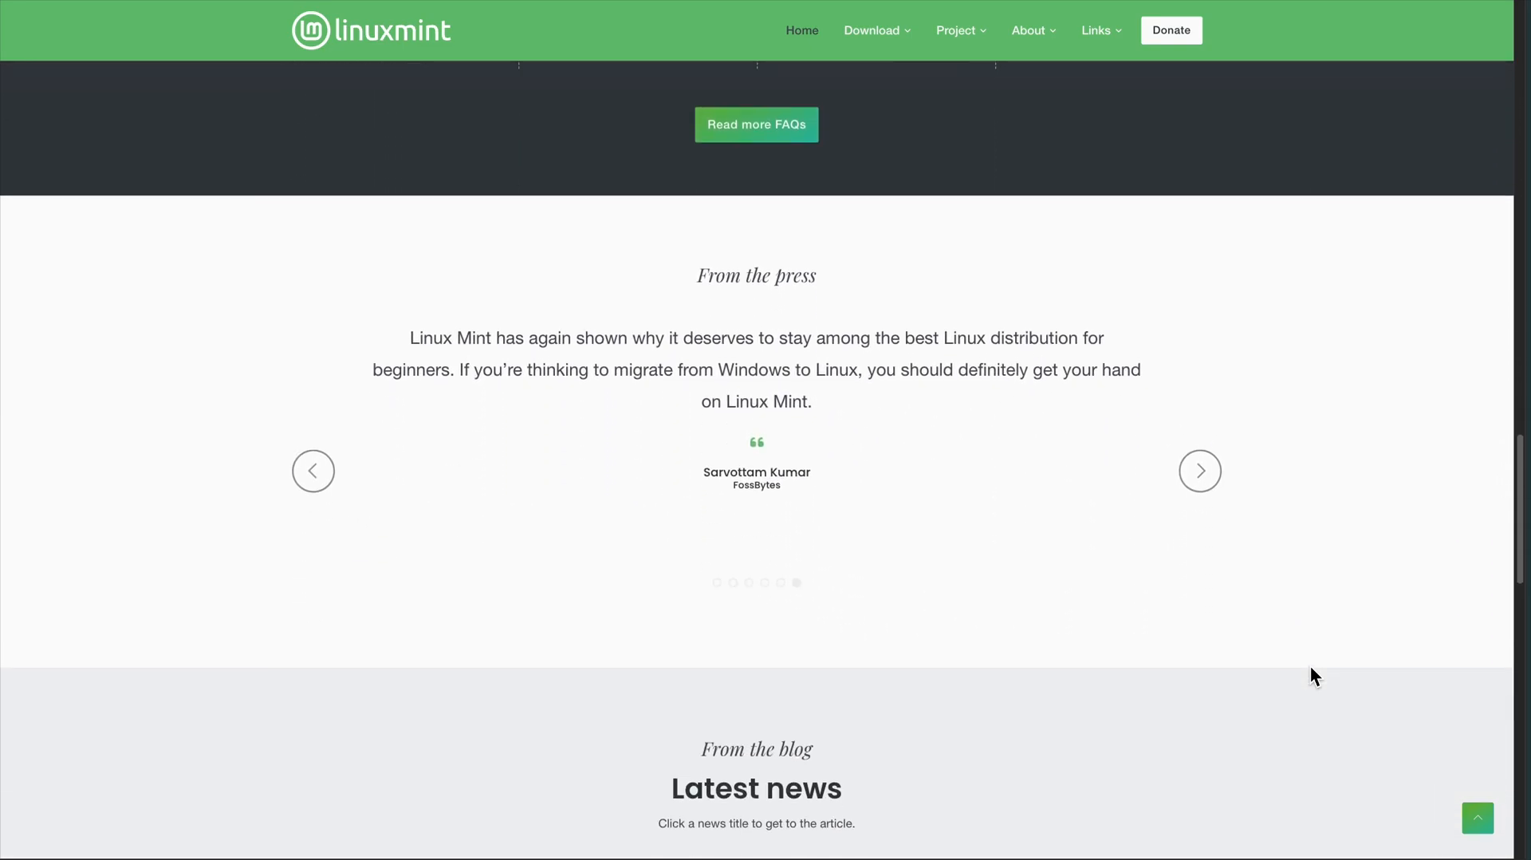
{"action": "scroll", "scroll_direction": "down", "scroll_amount": 3}
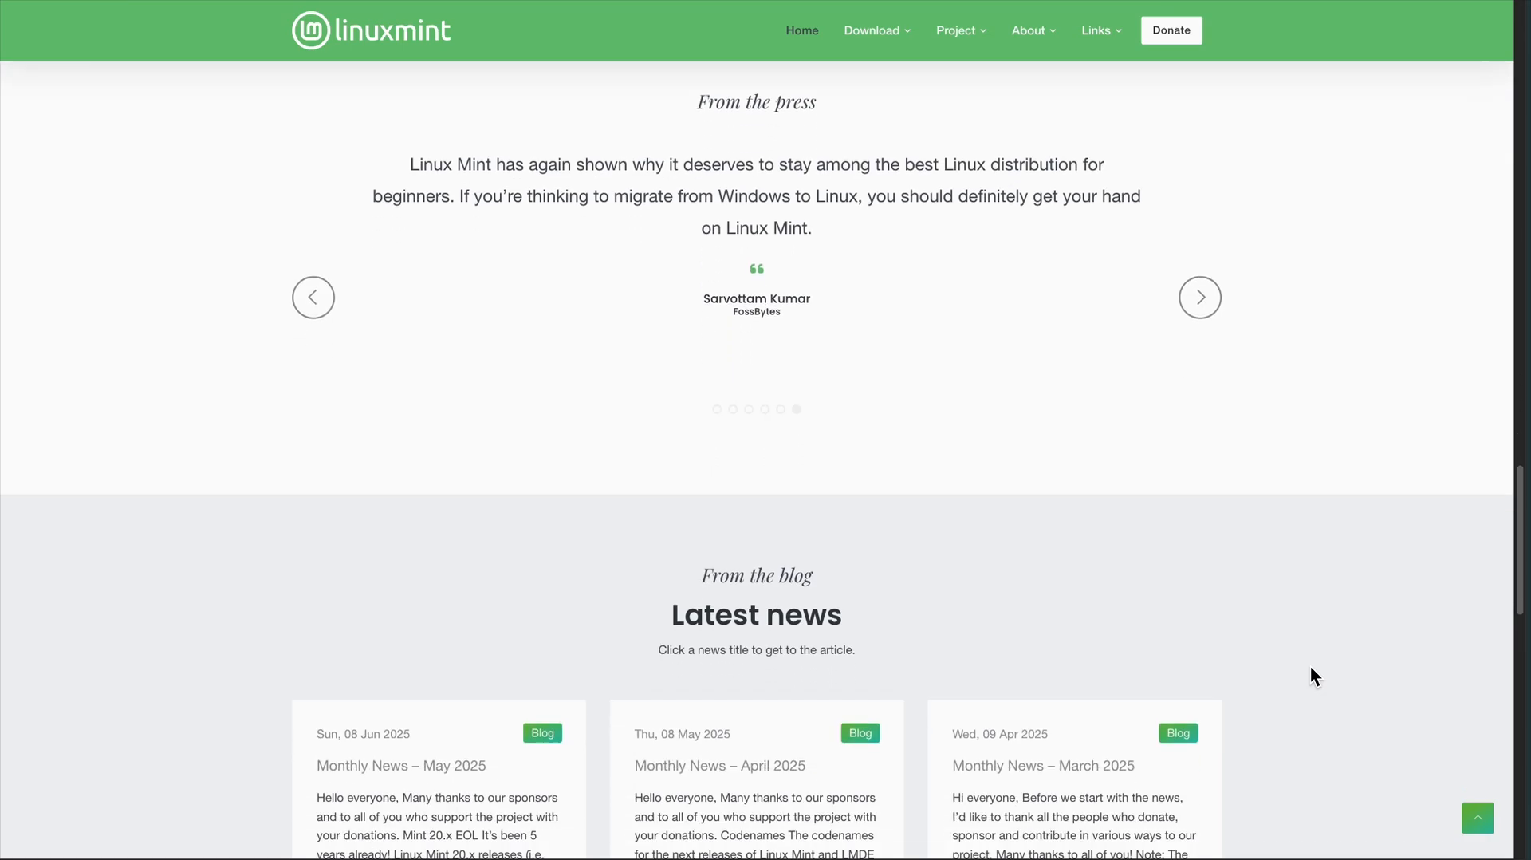
{"action": "scroll", "scroll_direction": "down", "scroll_amount": 3}
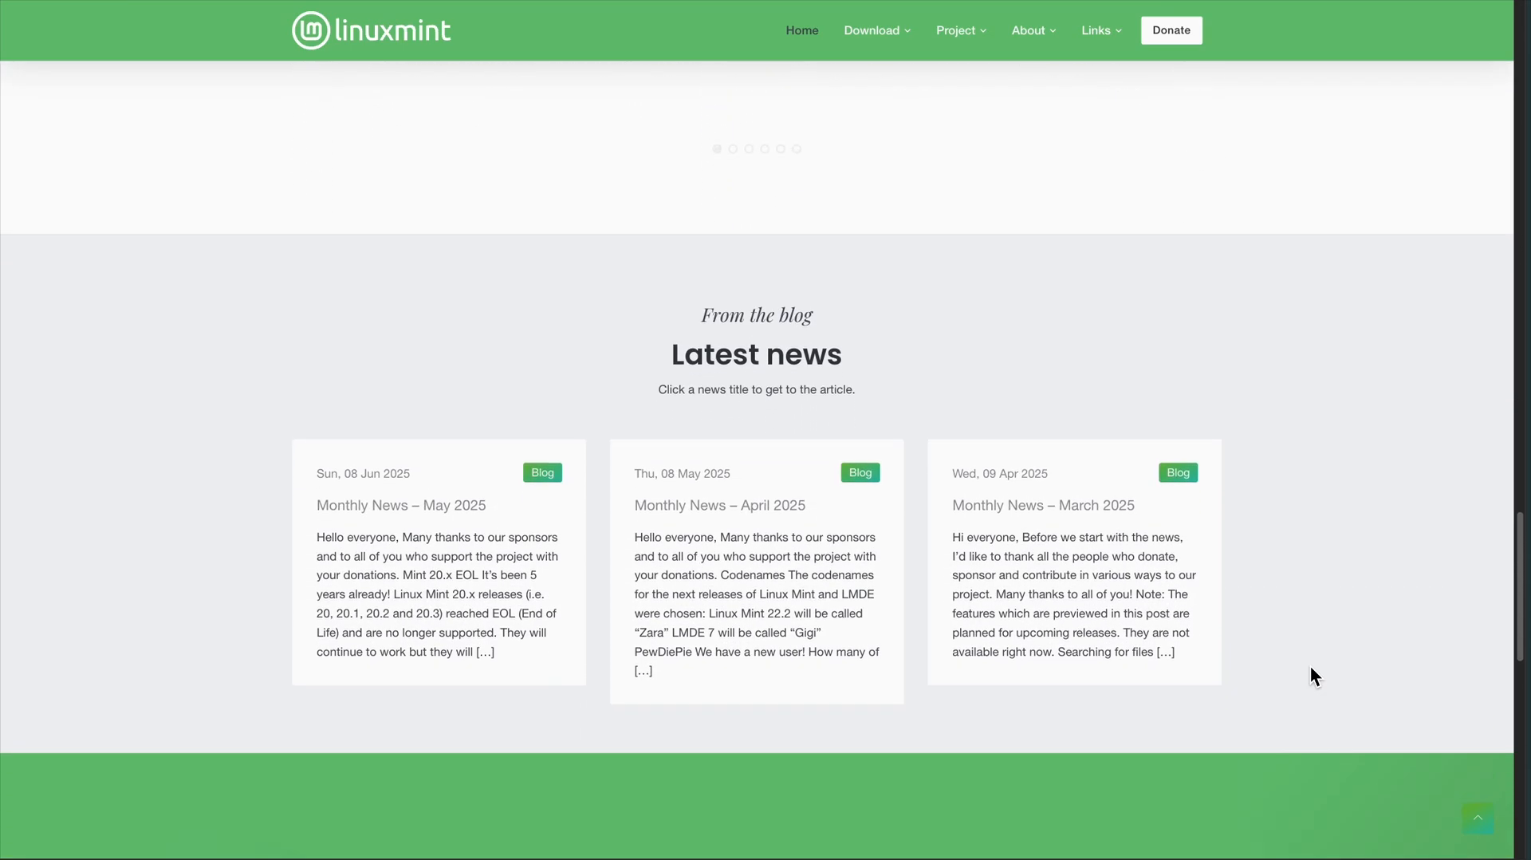
{"action": "scroll", "scroll_direction": "down", "scroll_amount": 3}
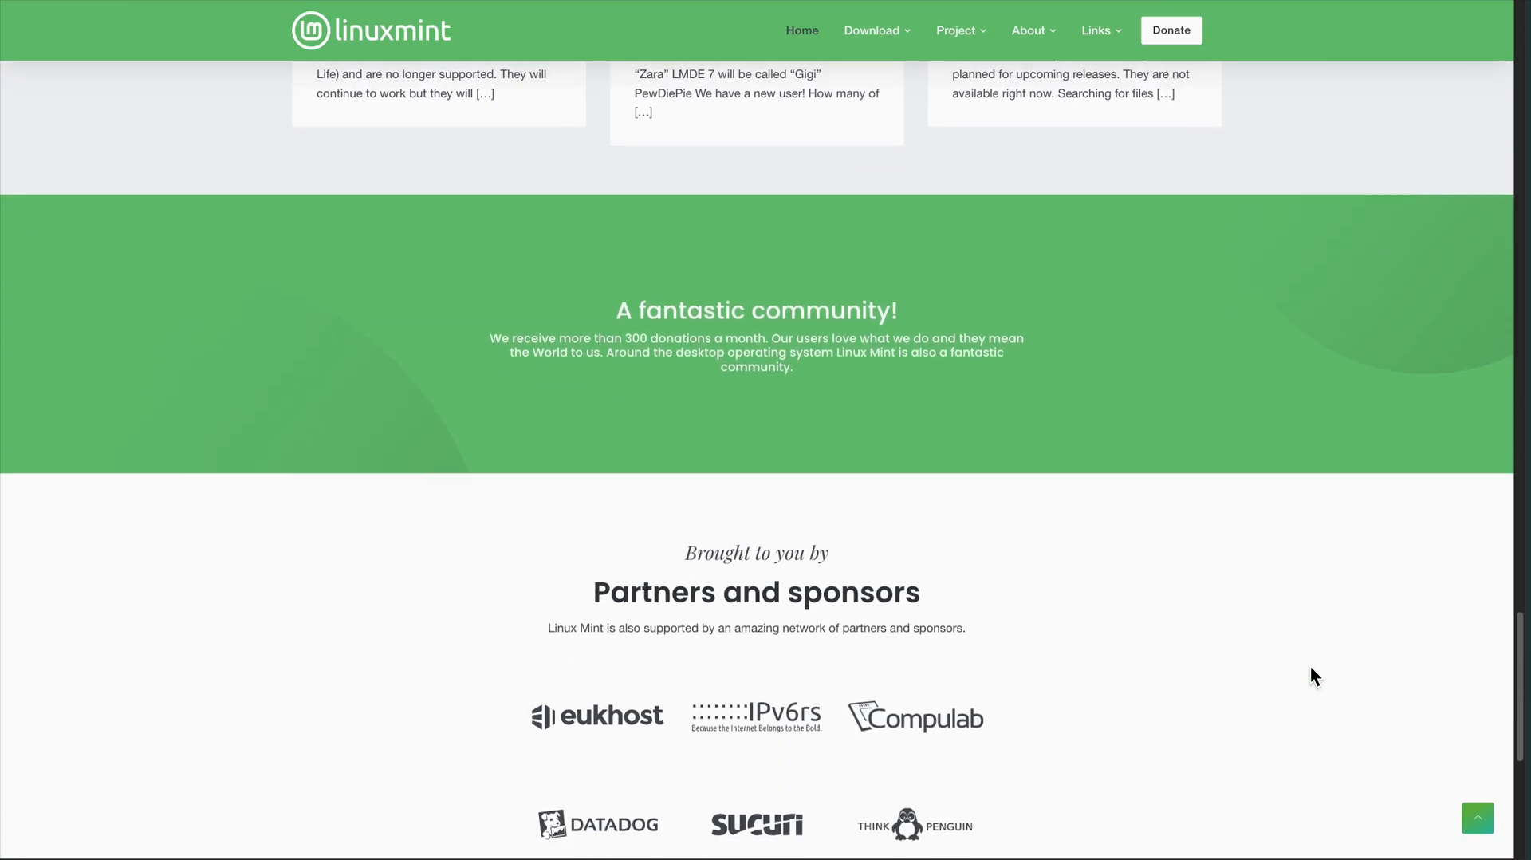
{"action": "scroll", "scroll_direction": "down", "scroll_amount": 3}
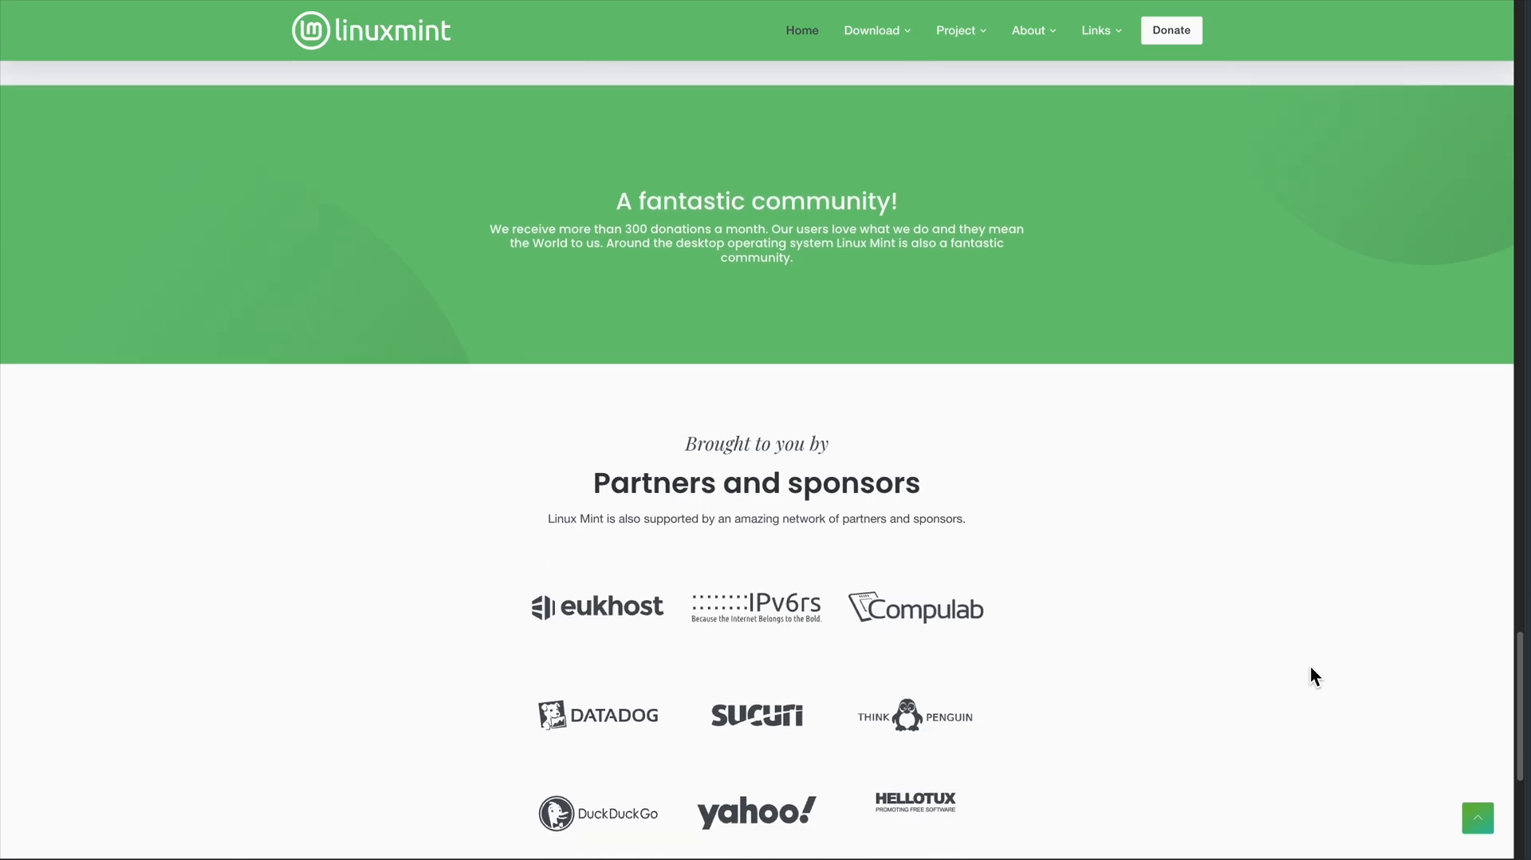
{"action": "scroll", "scroll_direction": "down", "scroll_amount": 3}
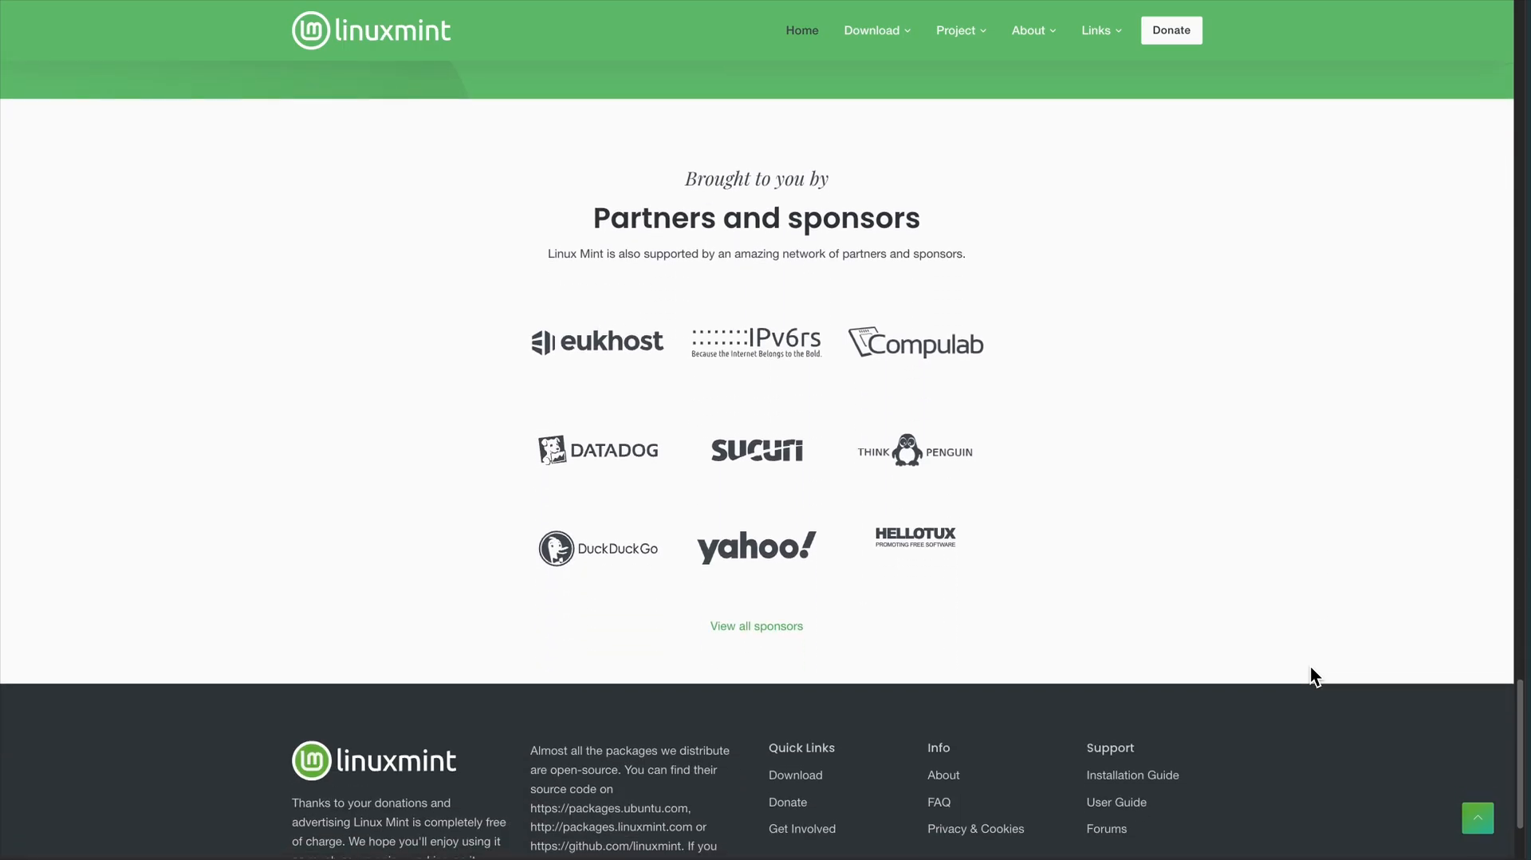
Go to the About Linux Mint page and read down it, then down Ubuntu Pro's package coverage
{"action": "left_click", "coordinate": [1027, 30]}
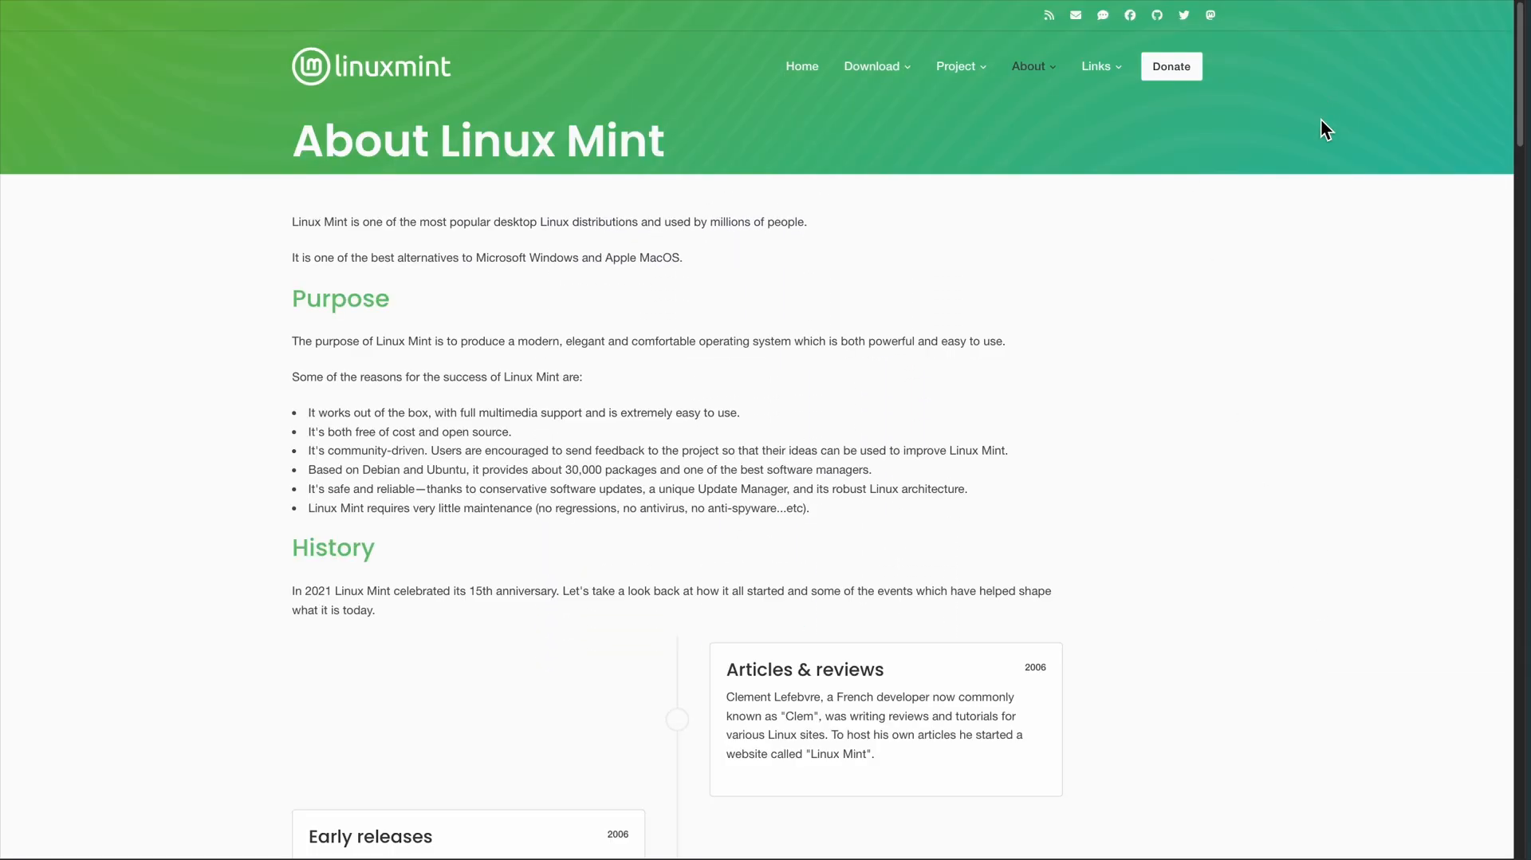
{"action": "scroll", "scroll_direction": "down", "scroll_amount": 3}
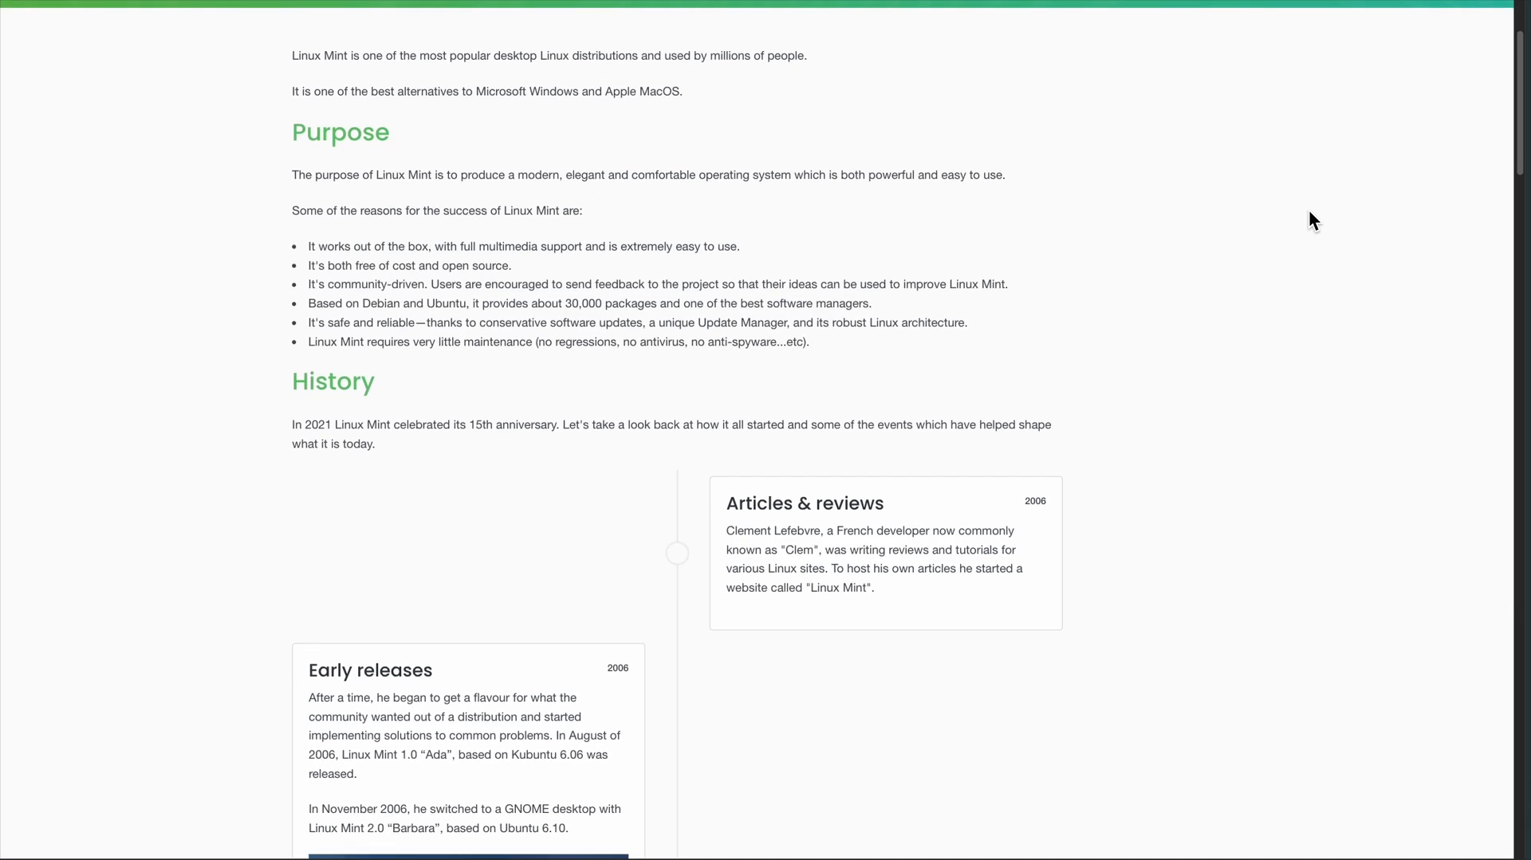
{"action": "scroll", "scroll_direction": "down", "scroll_amount": 3}
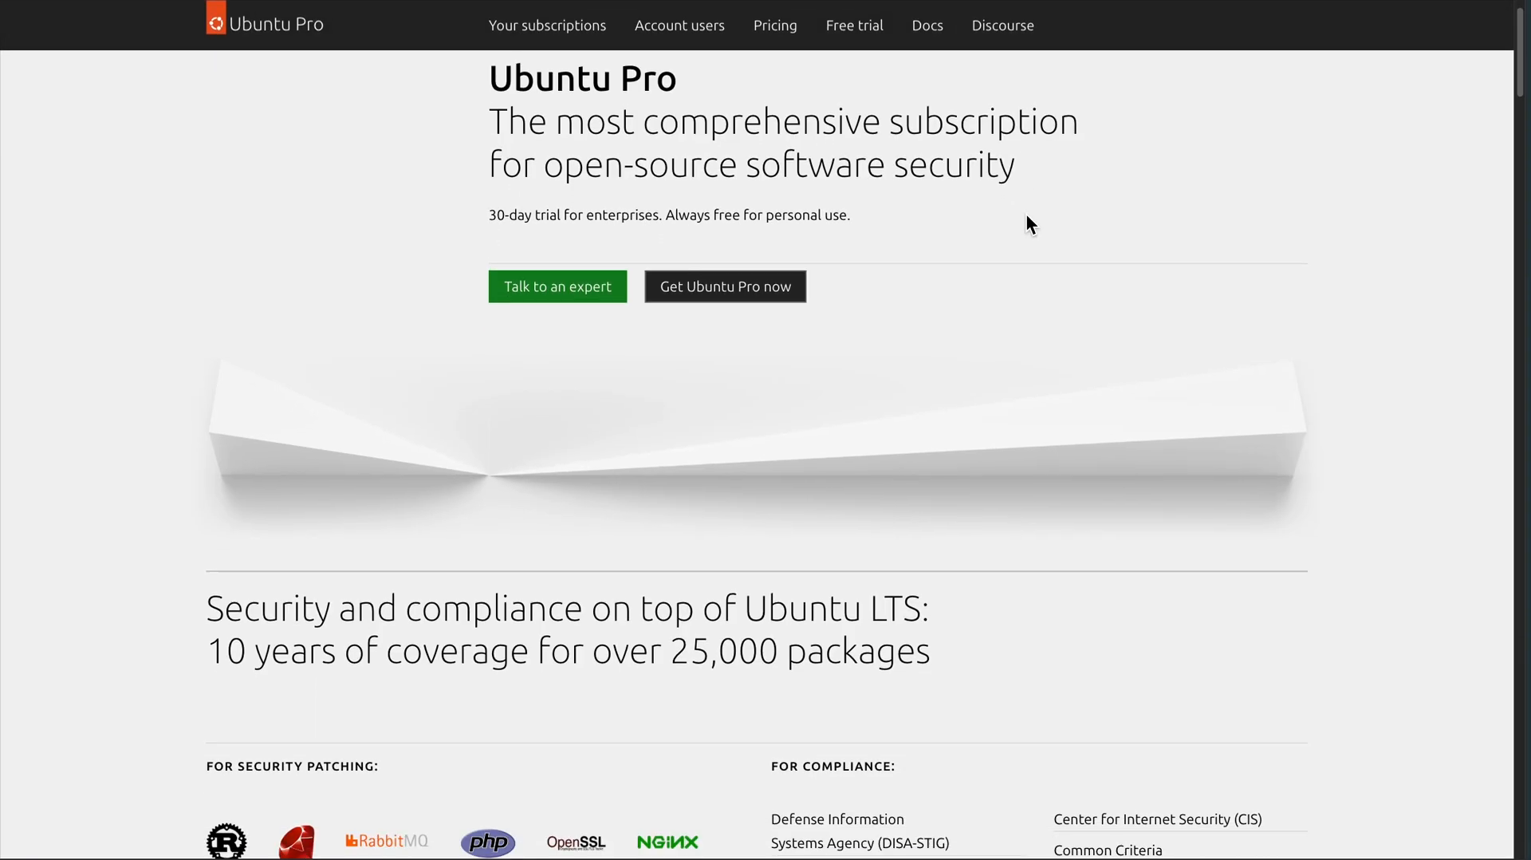
{"action": "scroll", "scroll_direction": "down", "scroll_amount": 3}
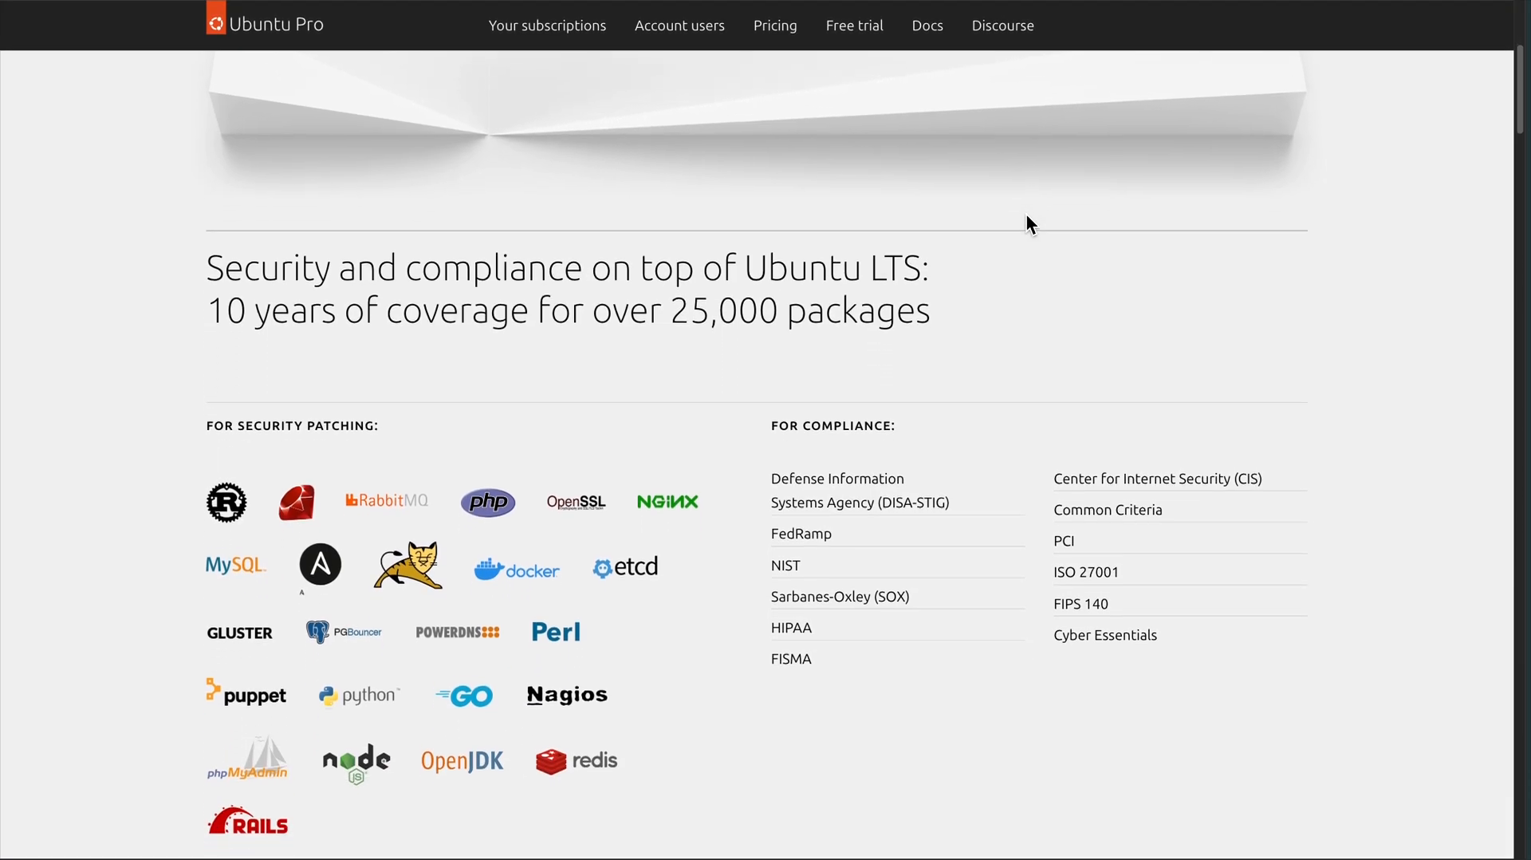
{"action": "scroll", "scroll_direction": "down", "scroll_amount": 3}
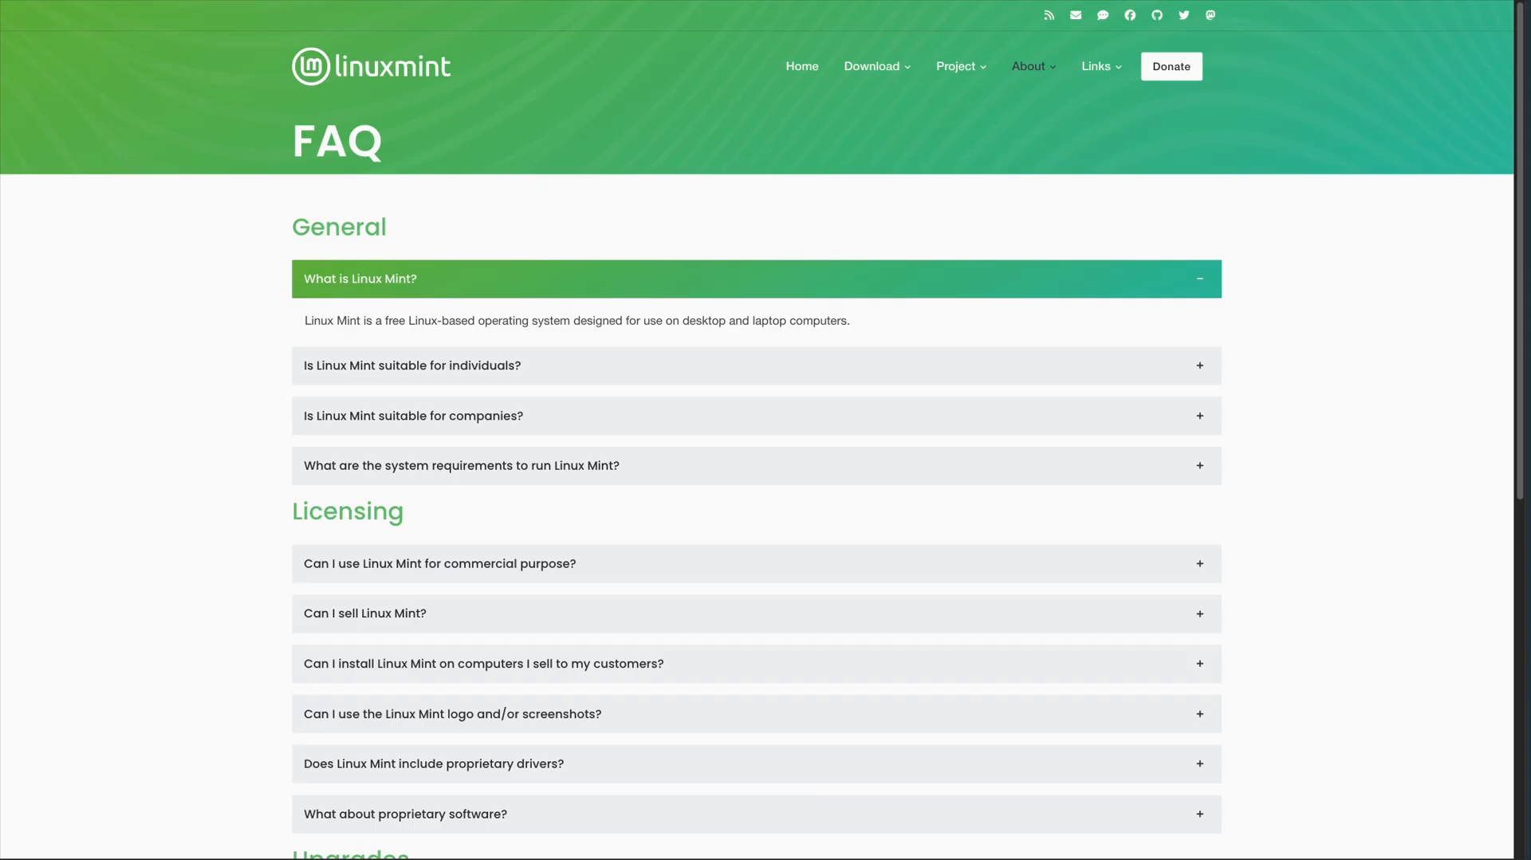
Scroll the Linux Mint FAQ page through its General and Licensing questions
{"action": "scroll", "scroll_direction": "down", "scroll_amount": 3}
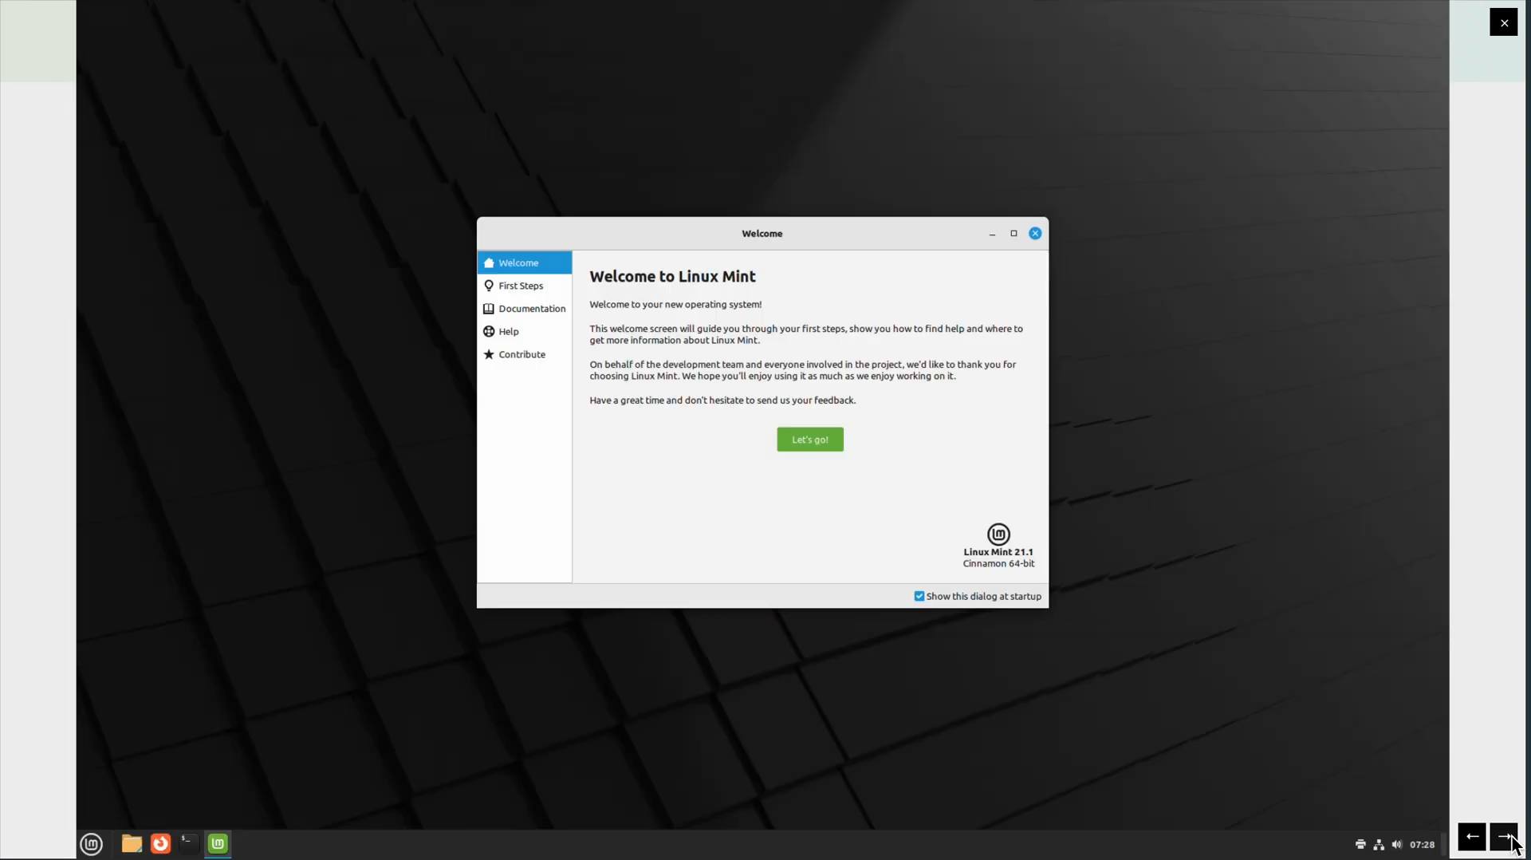
Advance the lightbox to the account details screenshot, then close it back to the Cinnamon thumbnail grid
{"action": "left_click", "coordinate": [1504, 836]}
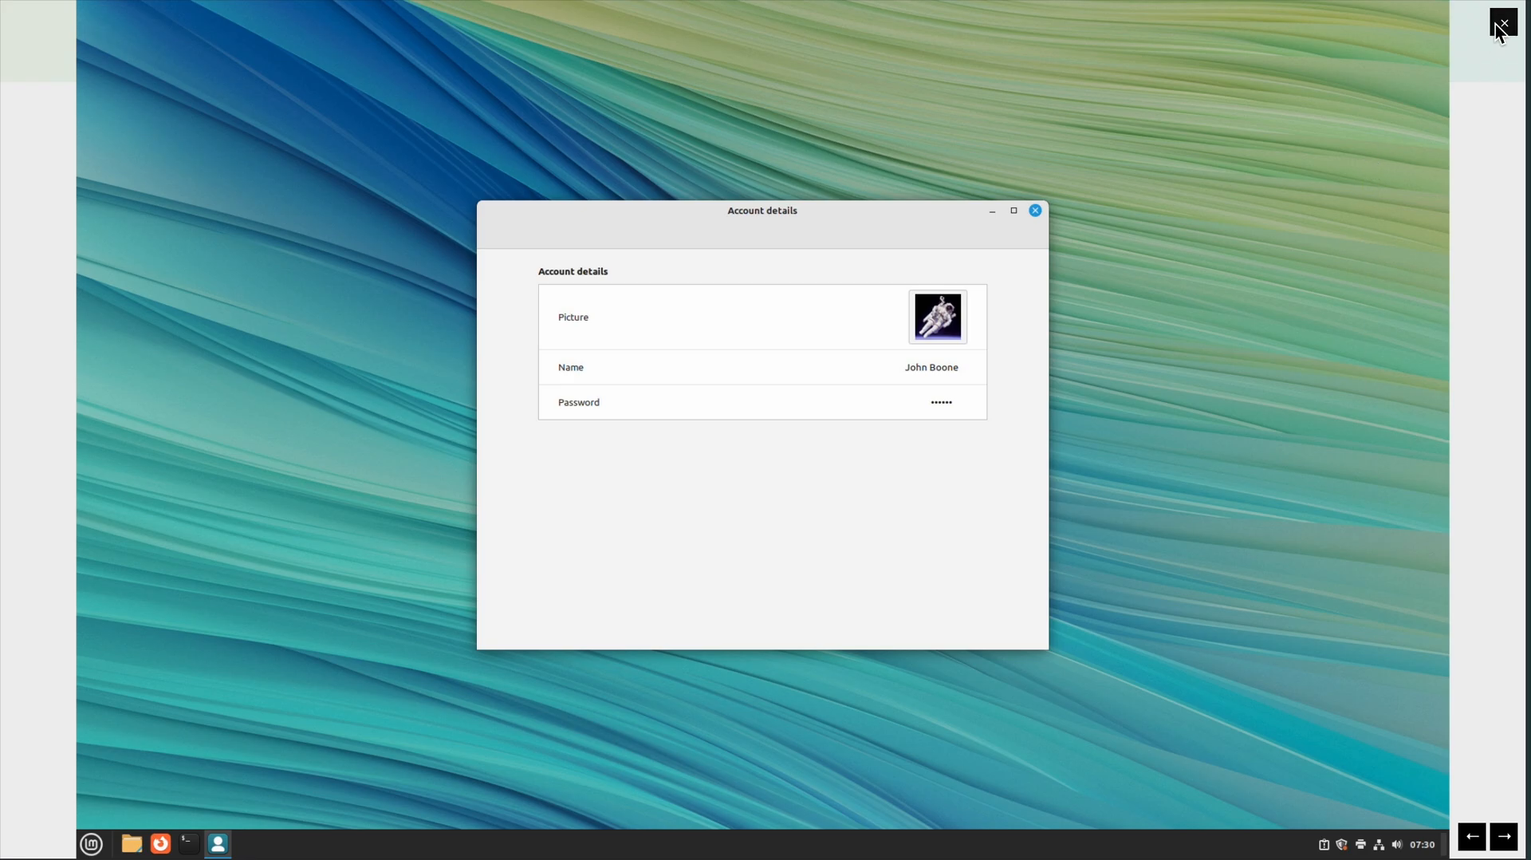
{"action": "left_click", "coordinate": [1503, 24]}
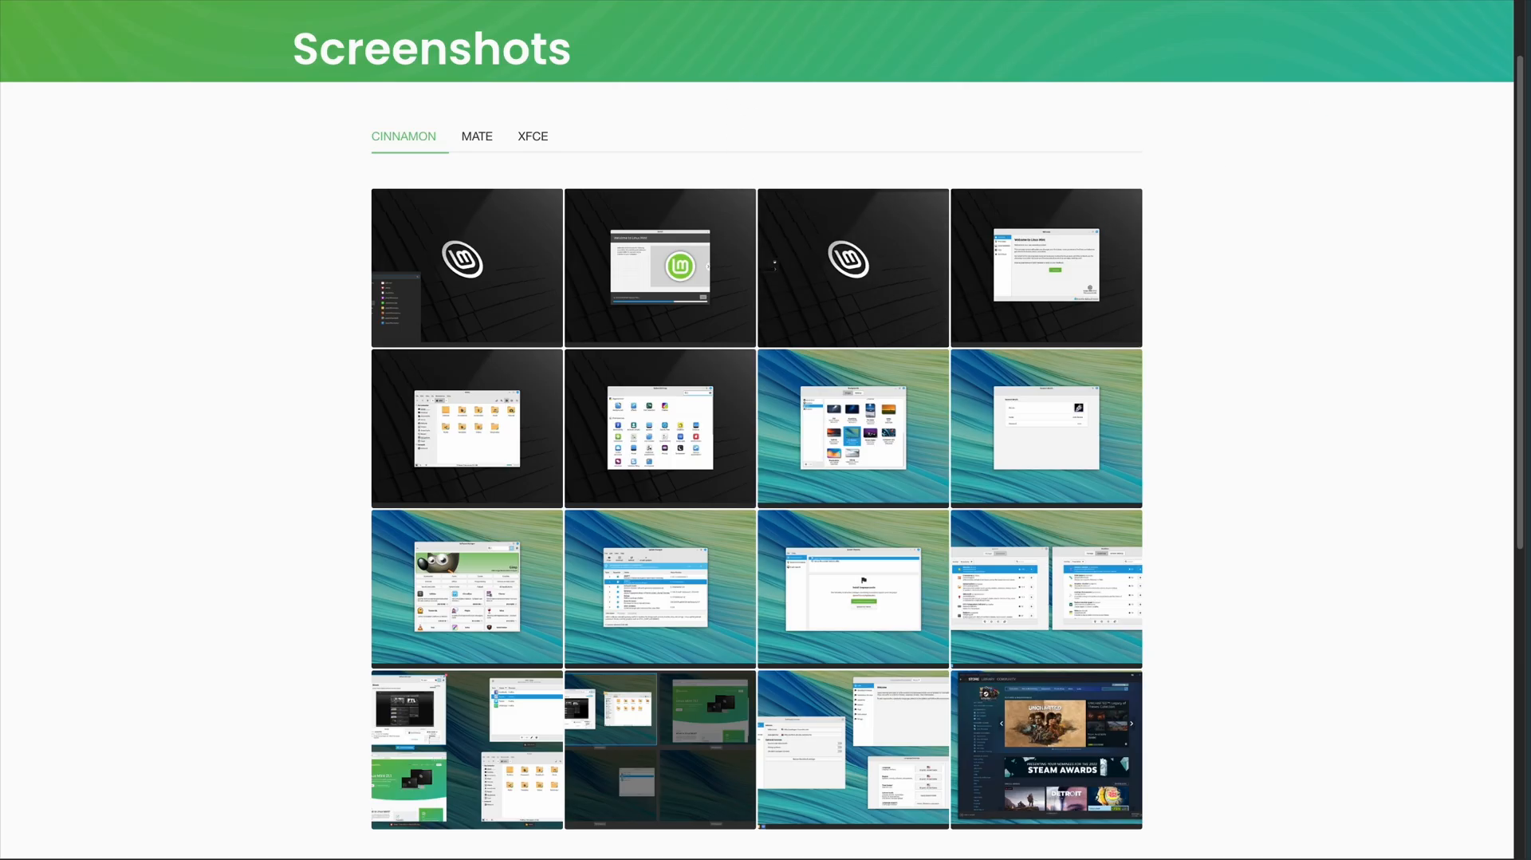